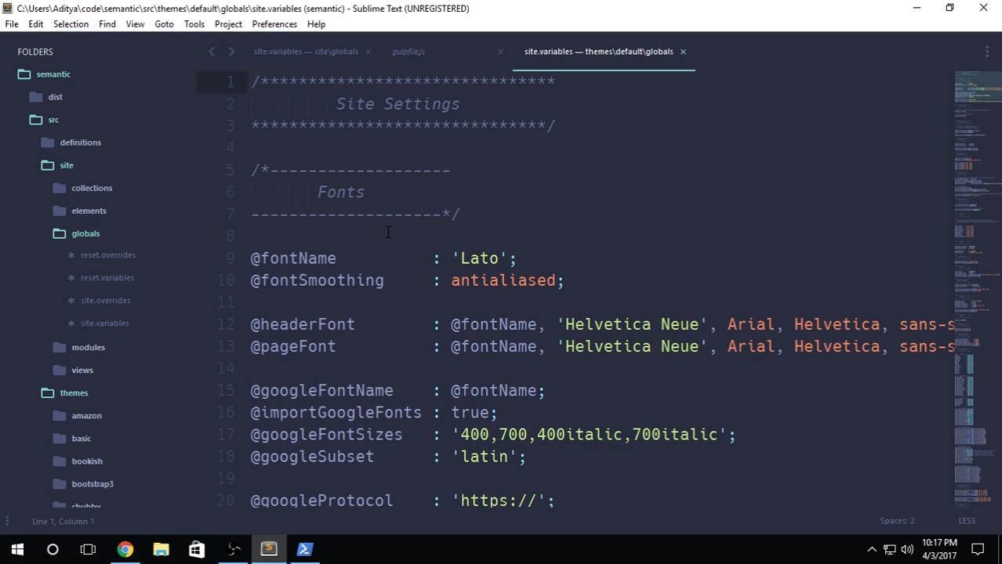
mouse_move(290, 181)
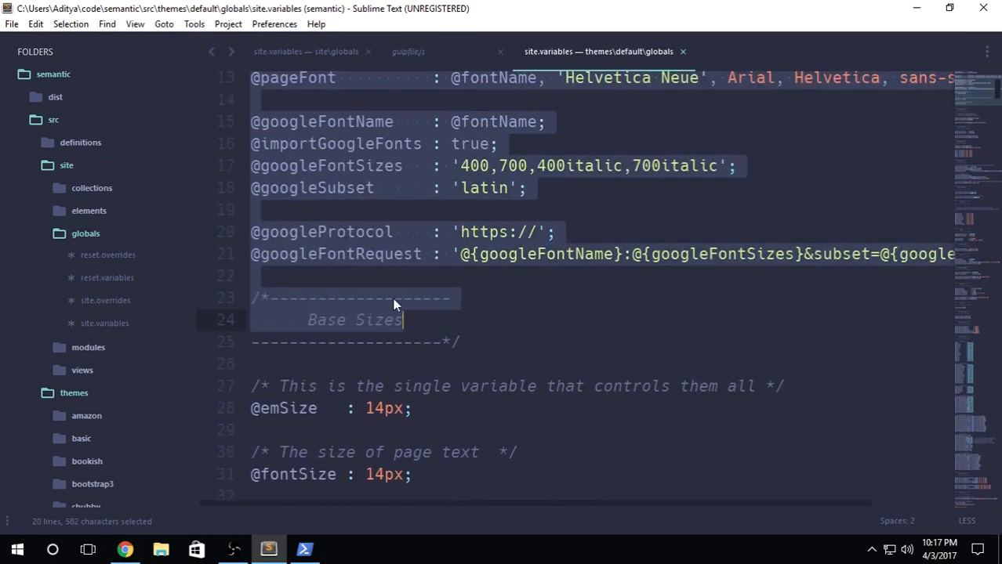
scroll("up", 3)
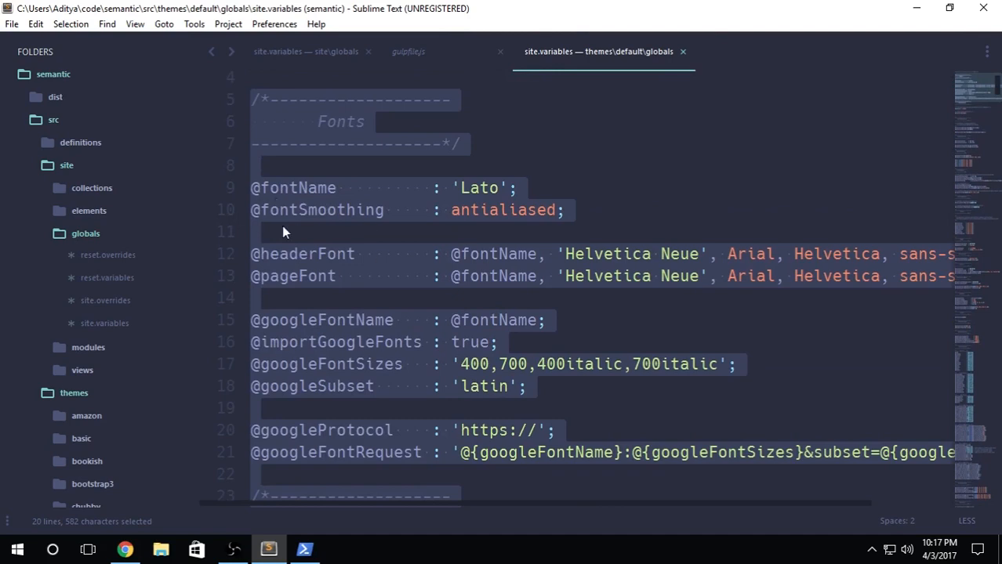
mouse_move(269, 202)
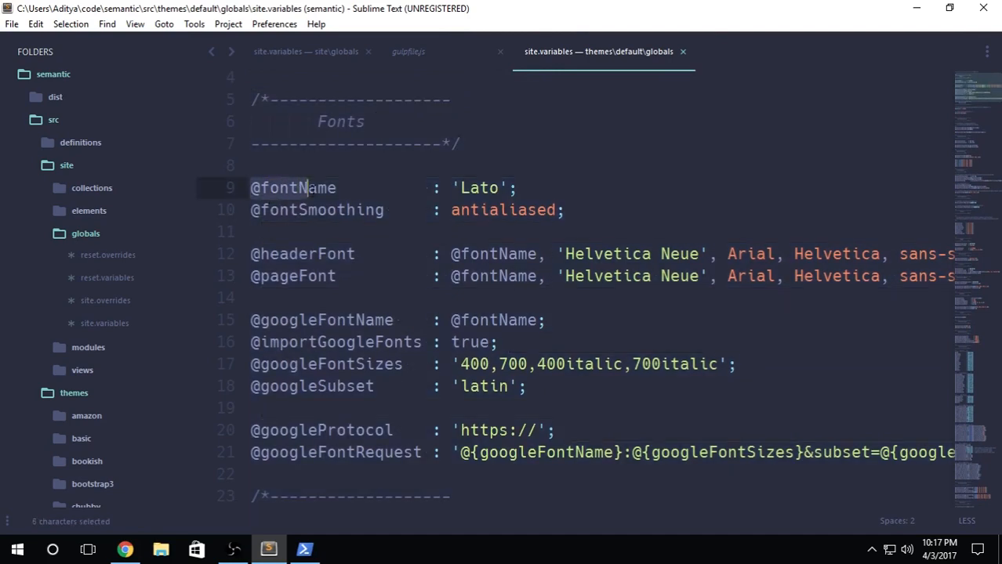
double_click(478, 189)
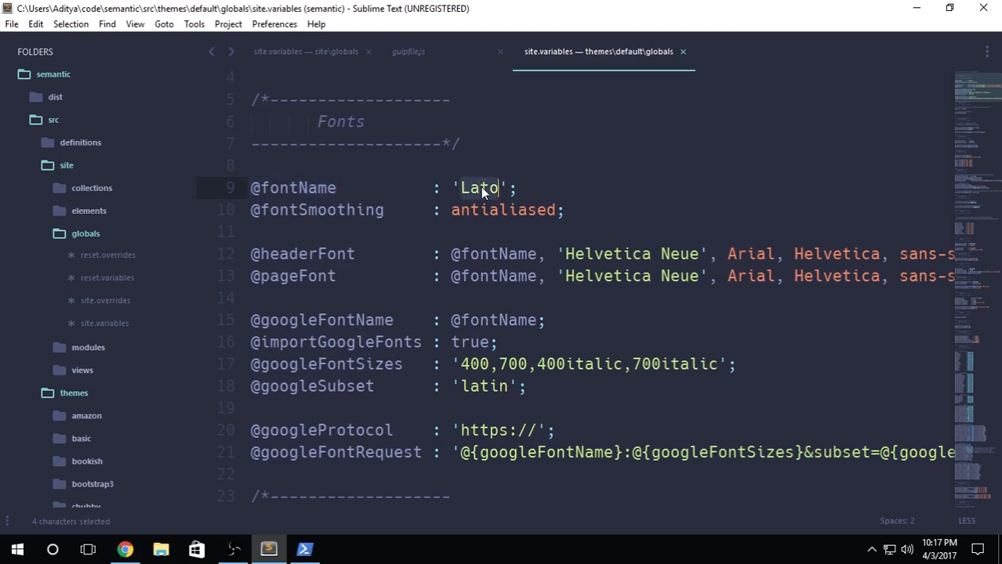
left_click(483, 188)
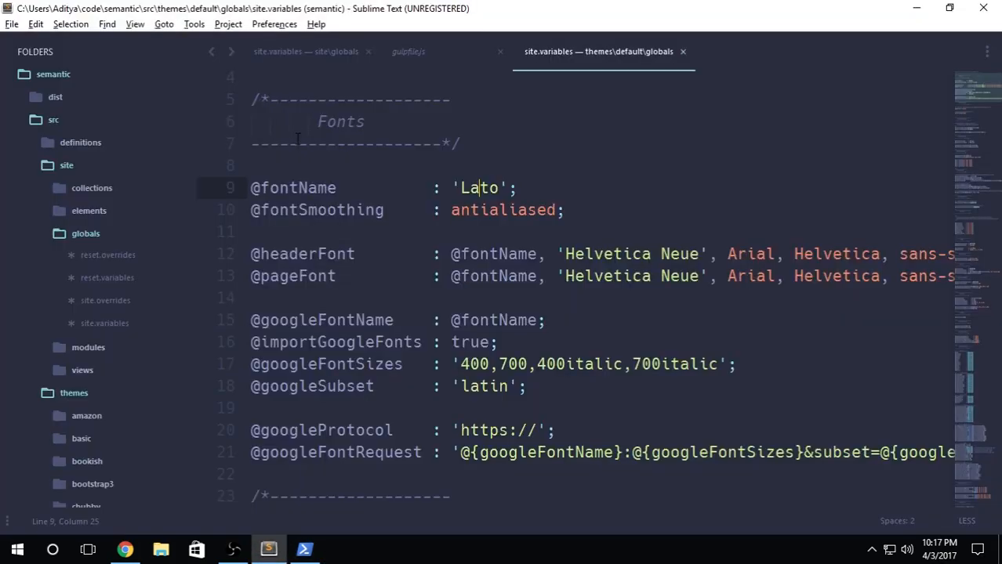
left_click(125, 548)
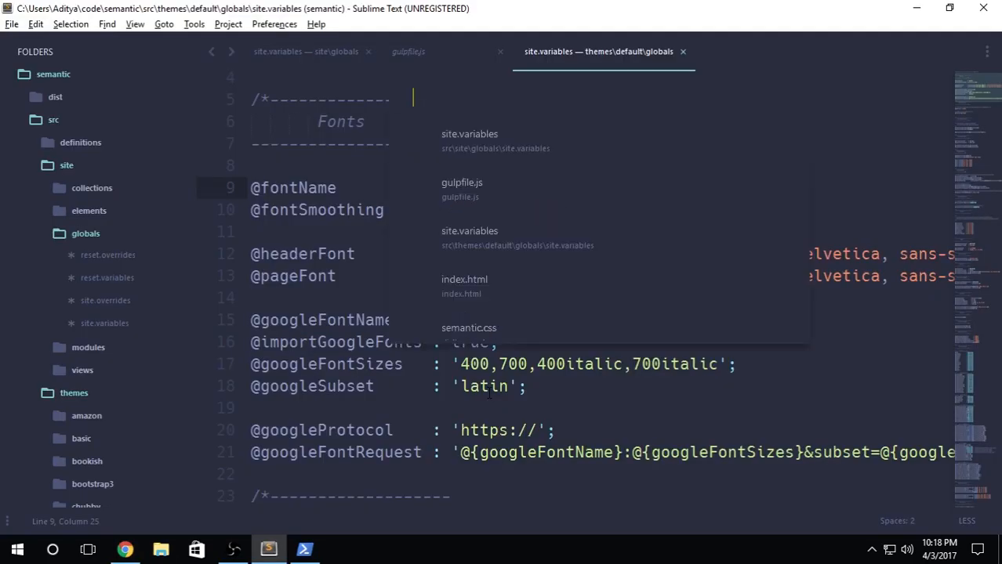
In index.html, add <h1>Semantic UI Theming Course</h1> on a new line after the container div
left_click(464, 279)
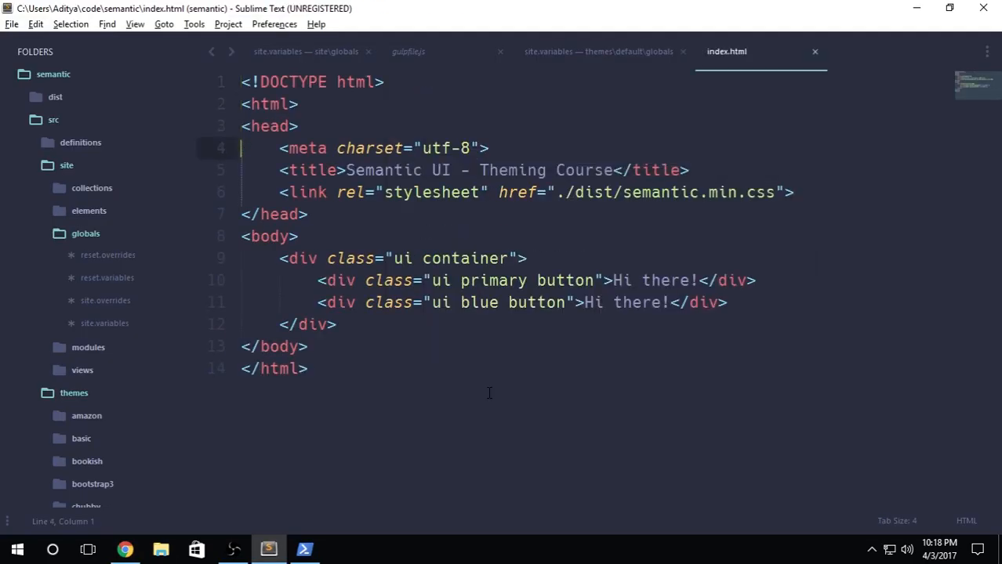
left_click(527, 257)
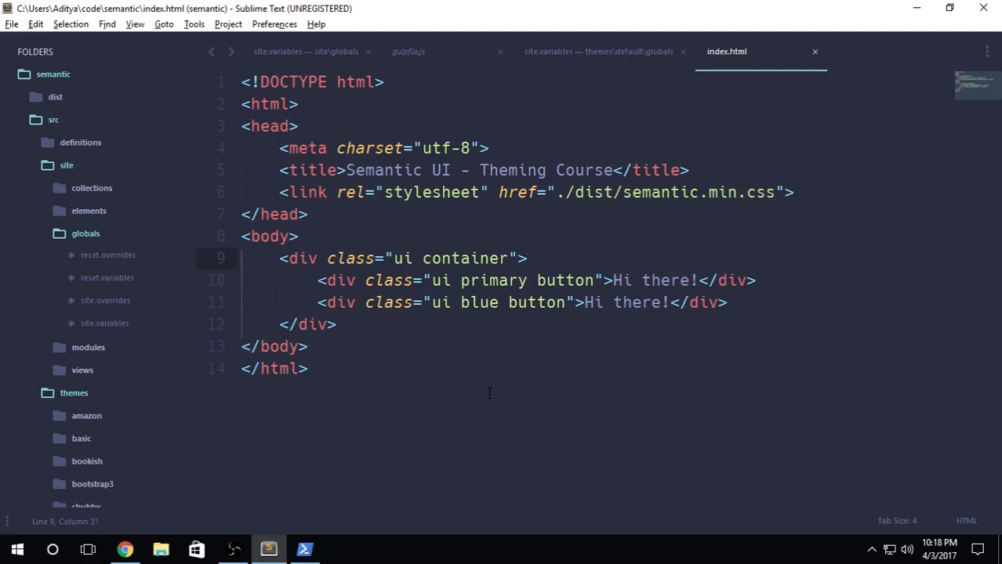
key("enter")
type("<h1>Semantic </h1>")
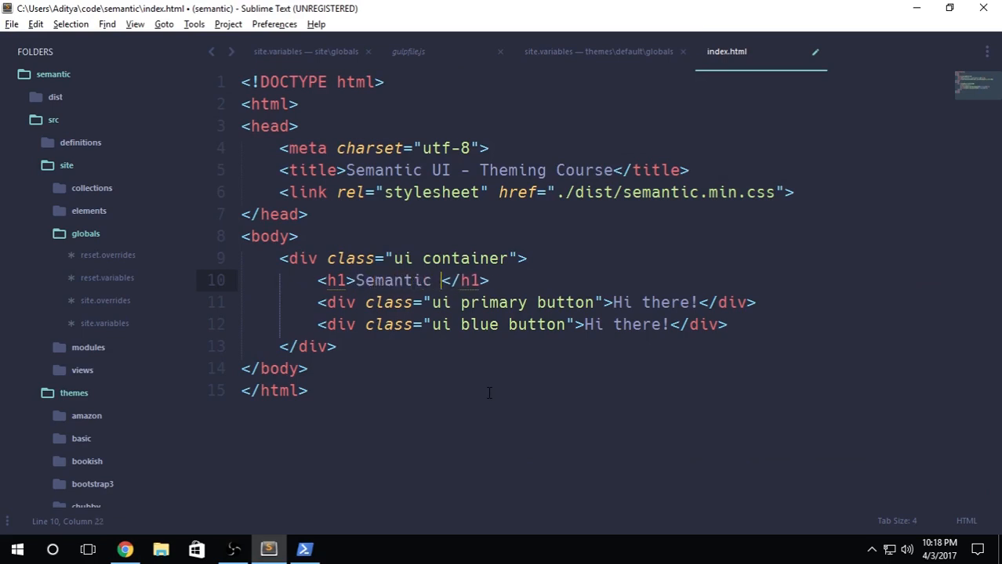
type("UI Them")
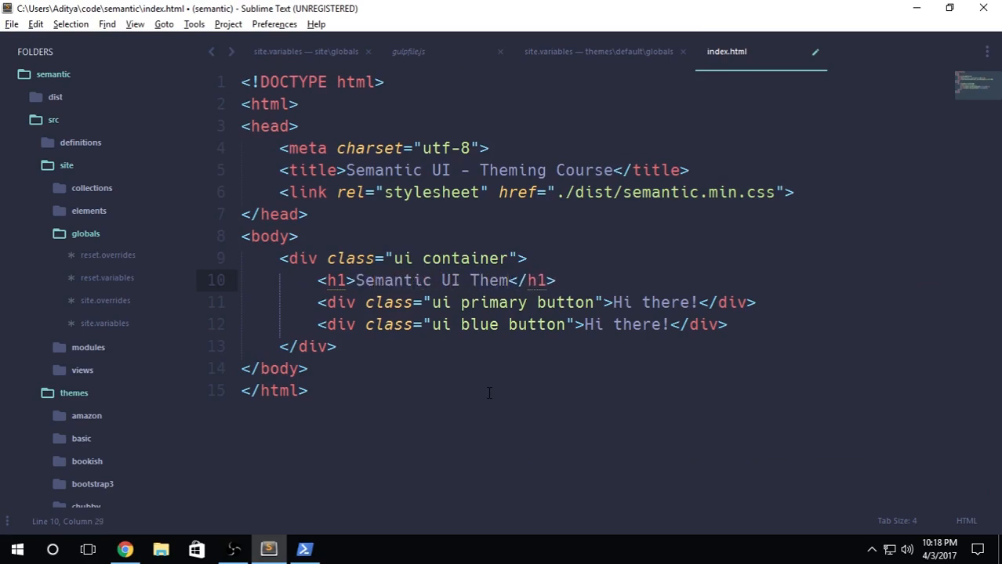
type("ing Course")
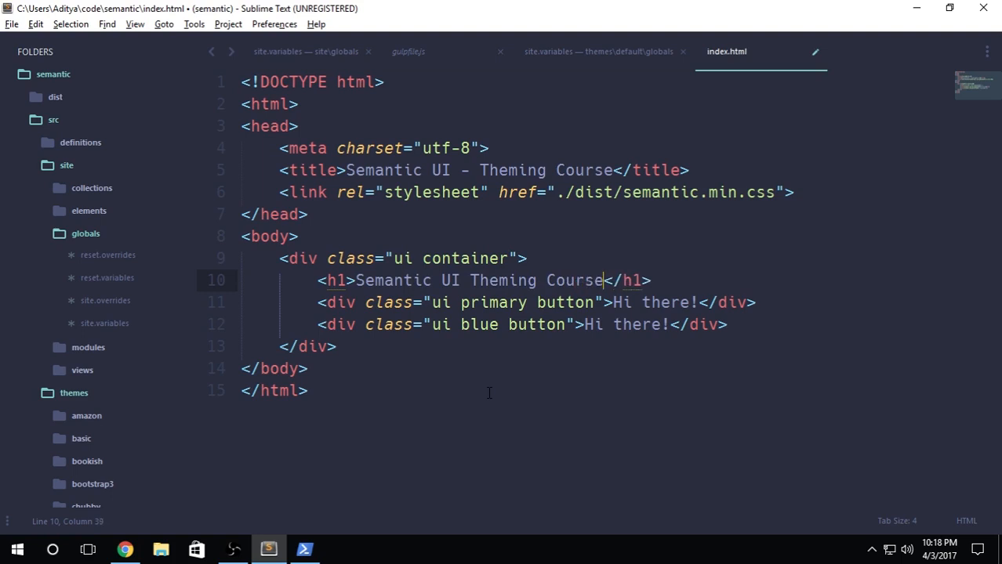
left_click(125, 548)
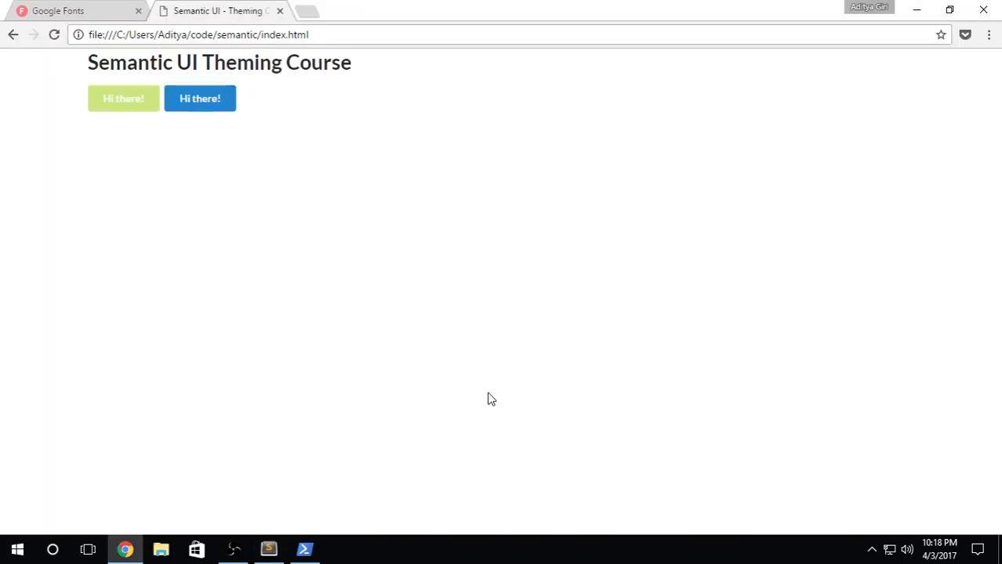
mouse_move(107, 53)
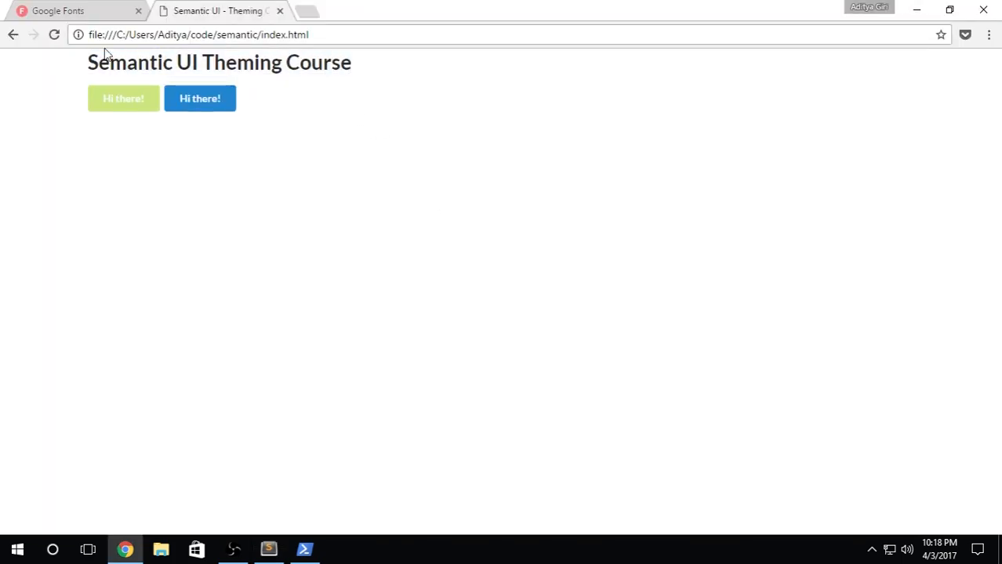
left_click(987, 34)
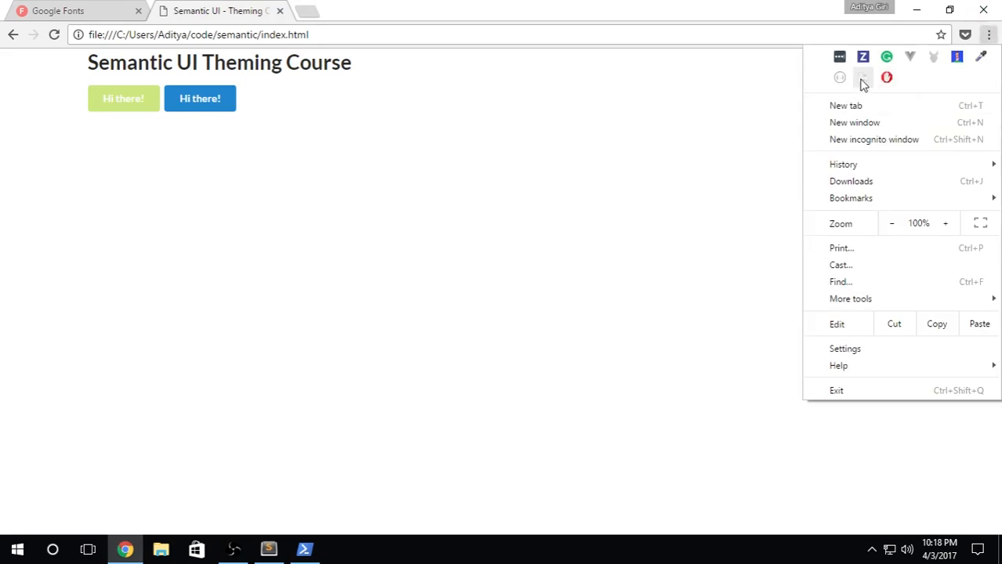
mouse_move(664, 162)
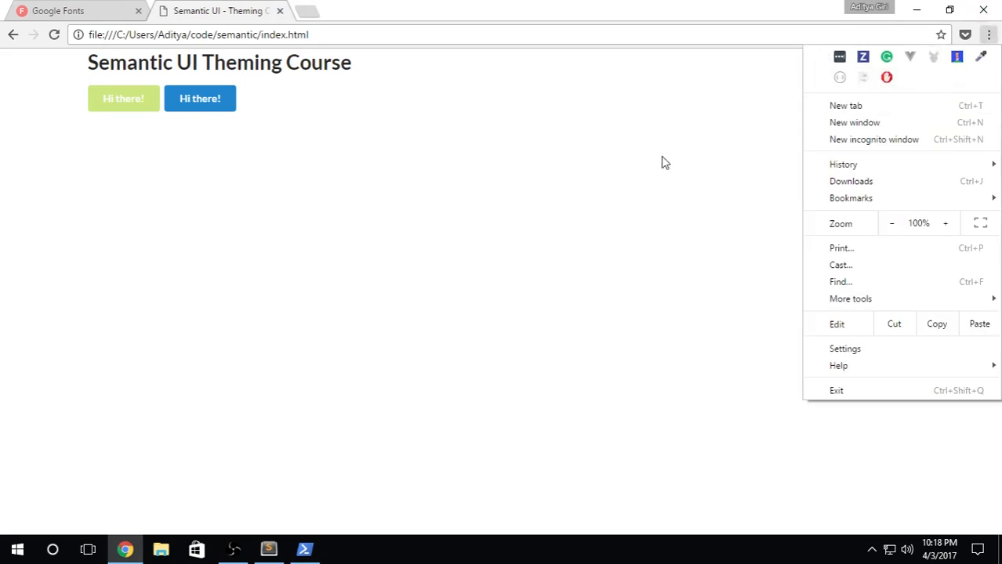
left_click(649, 132)
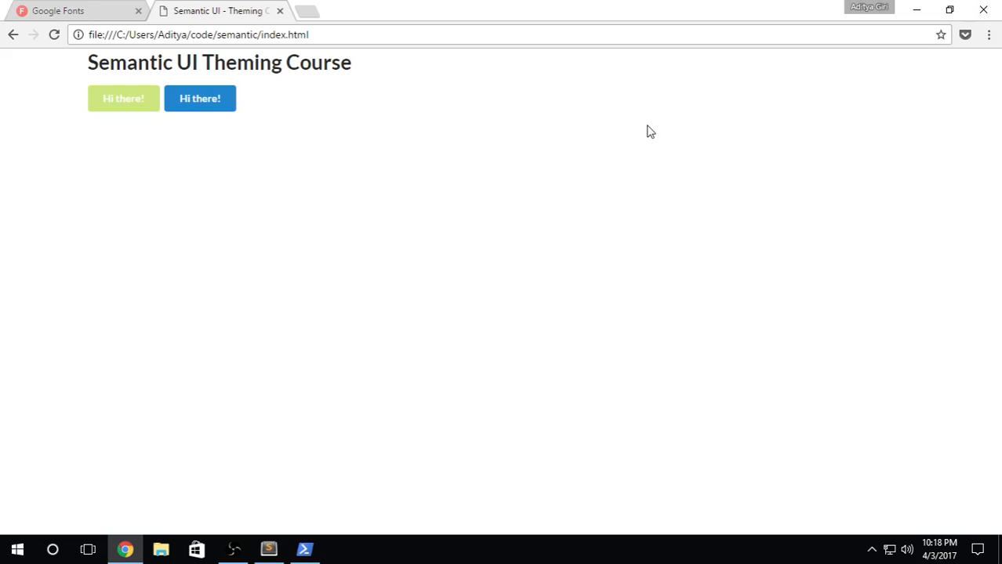
mouse_move(652, 171)
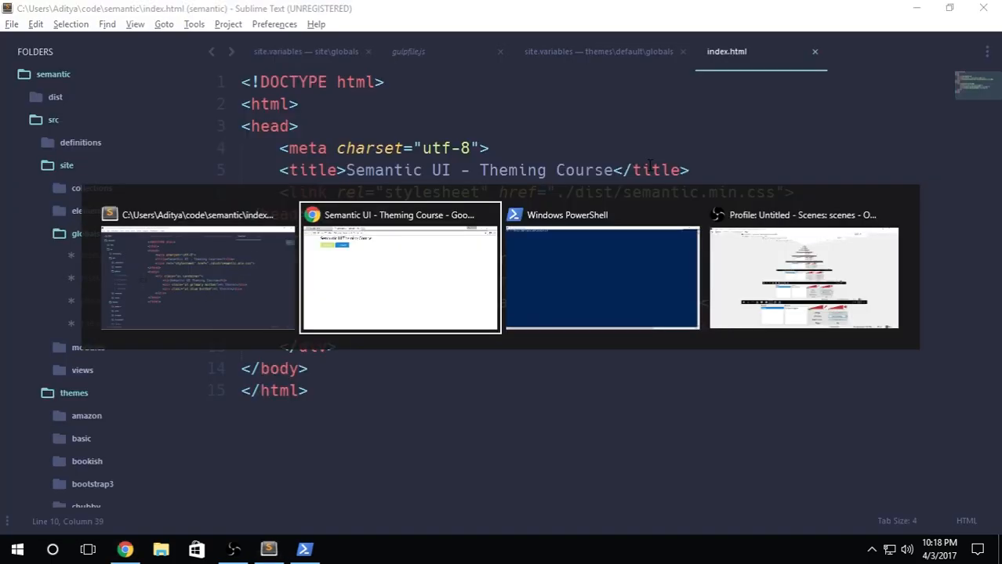
left_click(400, 267)
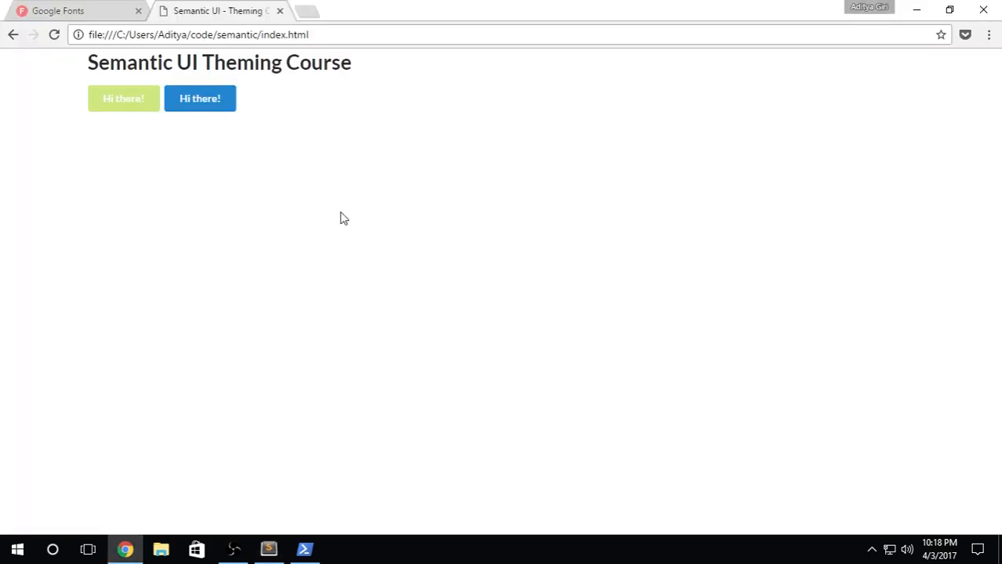
left_click(270, 548)
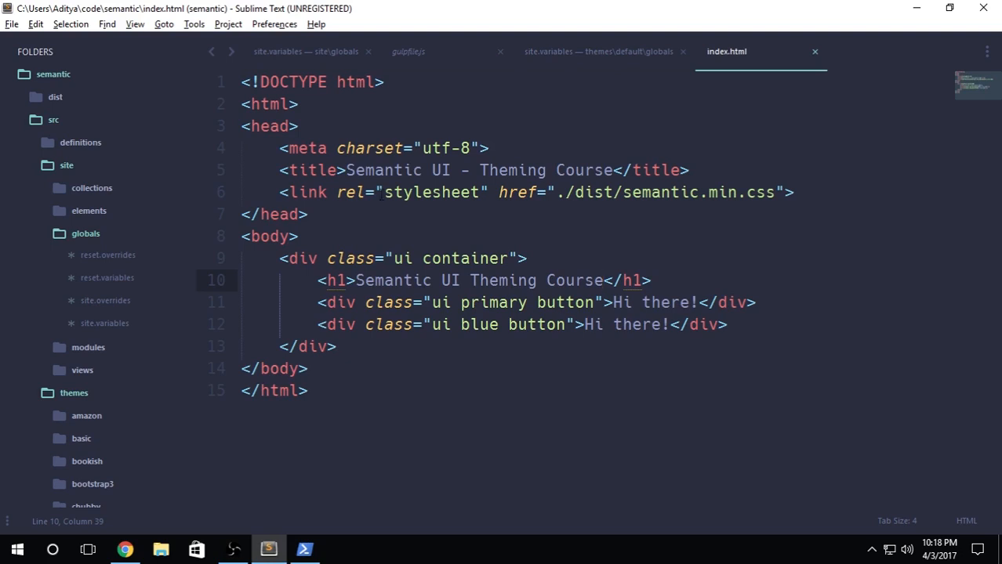
Back in site.variables, inspect the 'Lato' and 'antialiased' values, then reach the Preferences menu
left_click(598, 50)
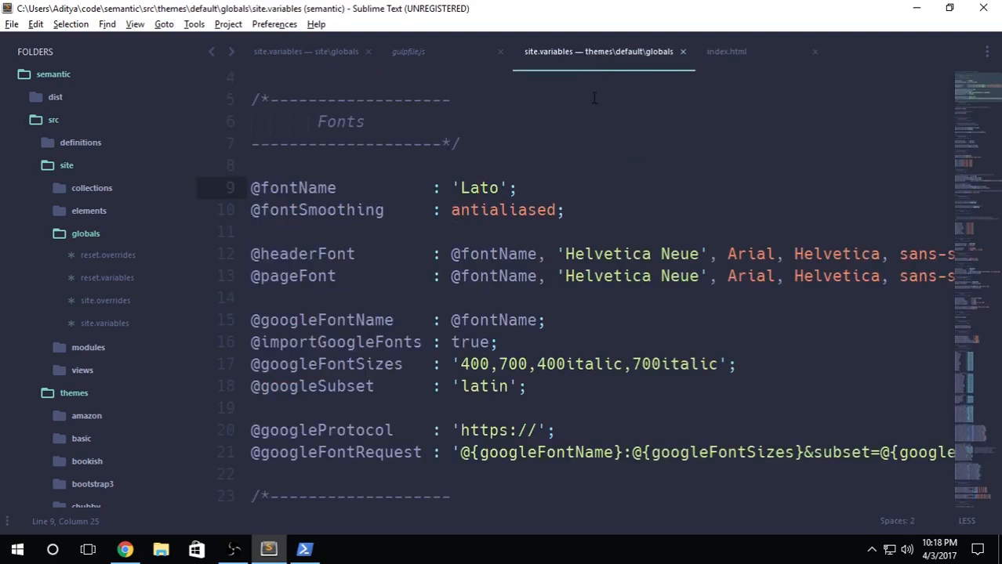
mouse_move(580, 151)
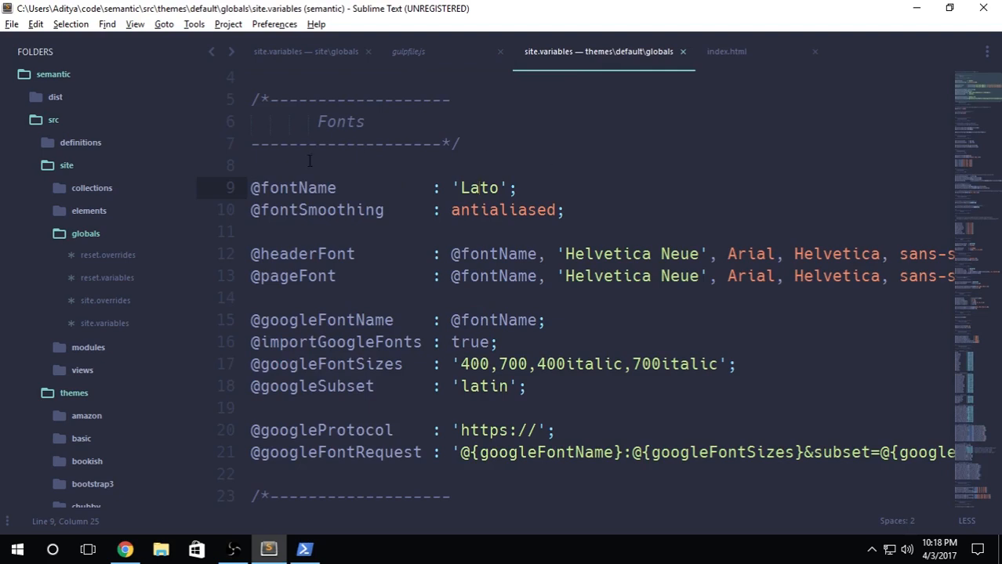
double_click(478, 188)
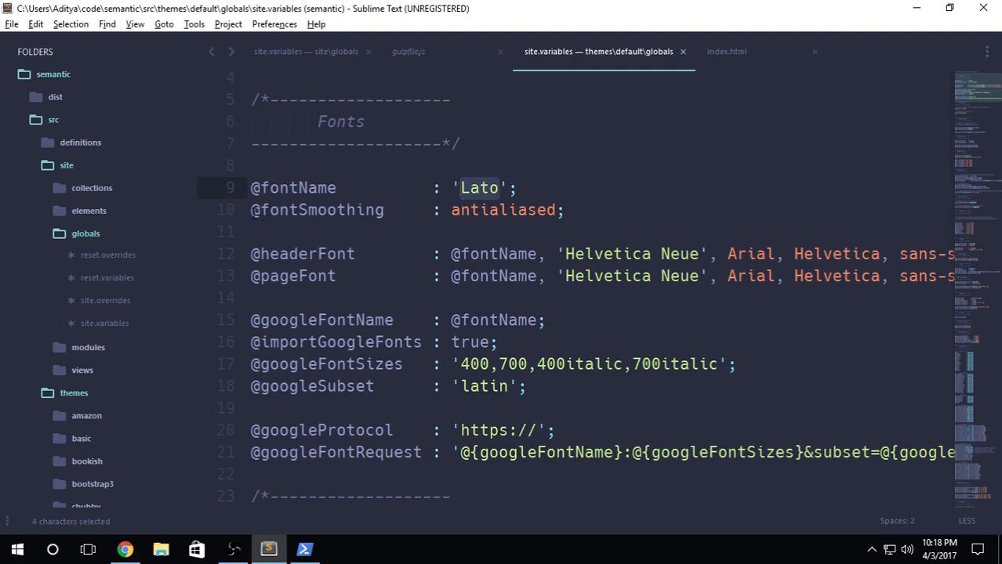
double_click(502, 210)
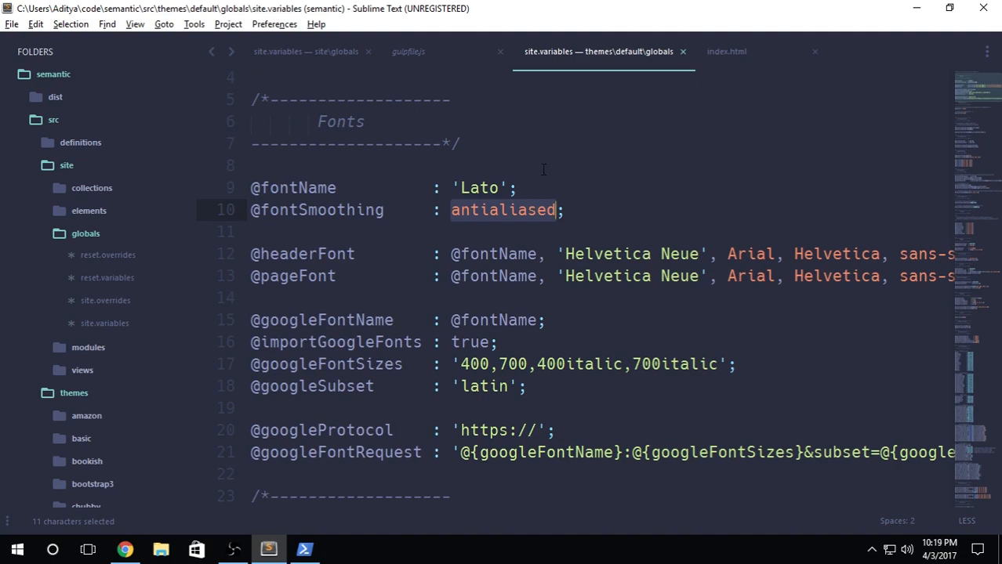
left_click(274, 23)
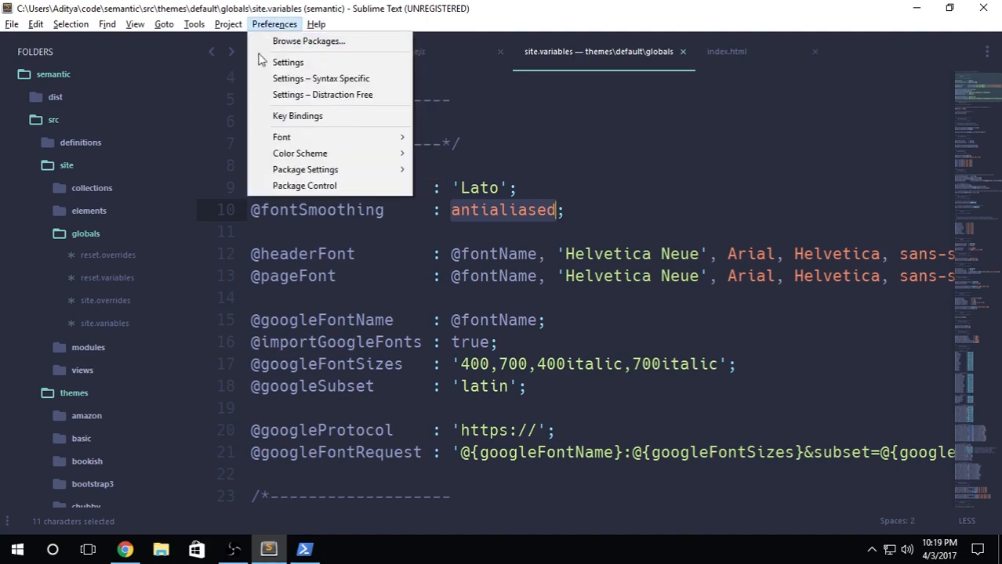
Show Preferences.sublime-settings maximized, with font face Hack at size 16
left_click(289, 62)
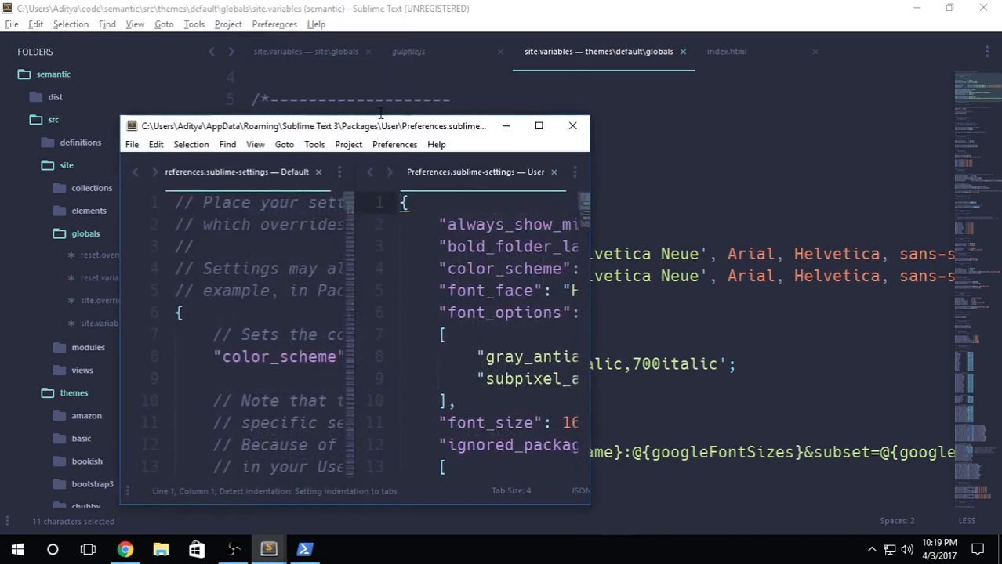
left_click(540, 125)
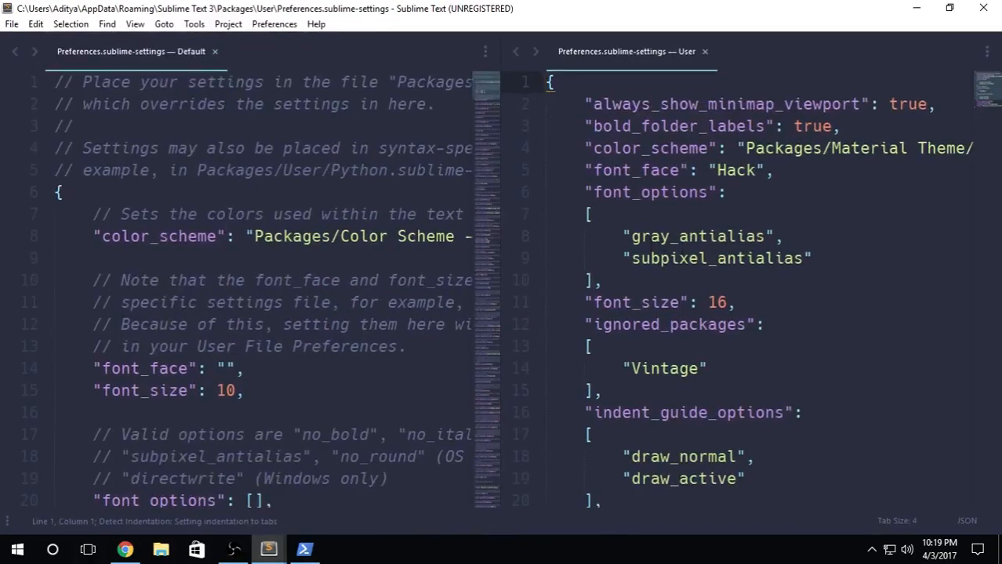
double_click(696, 236)
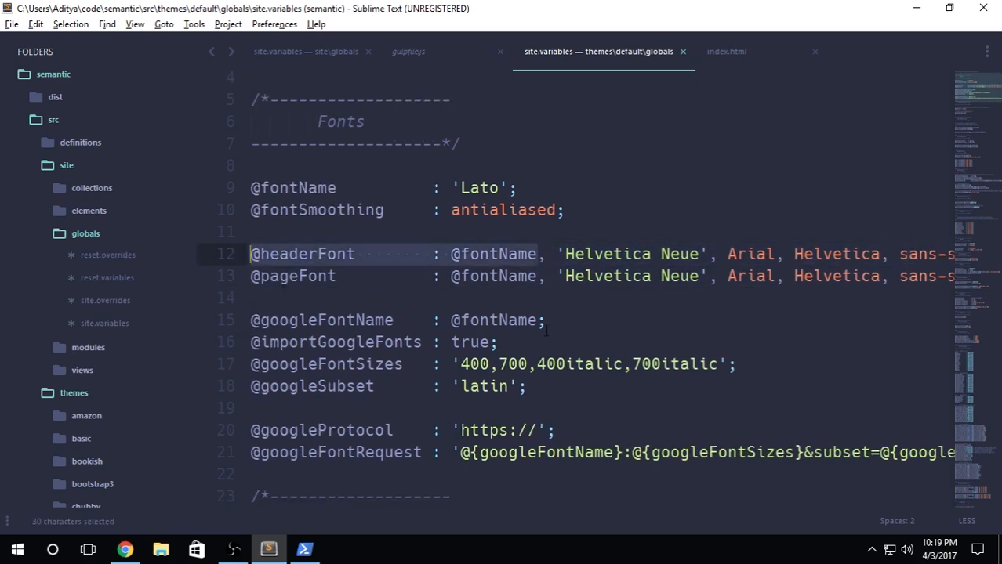
left_click(630, 320)
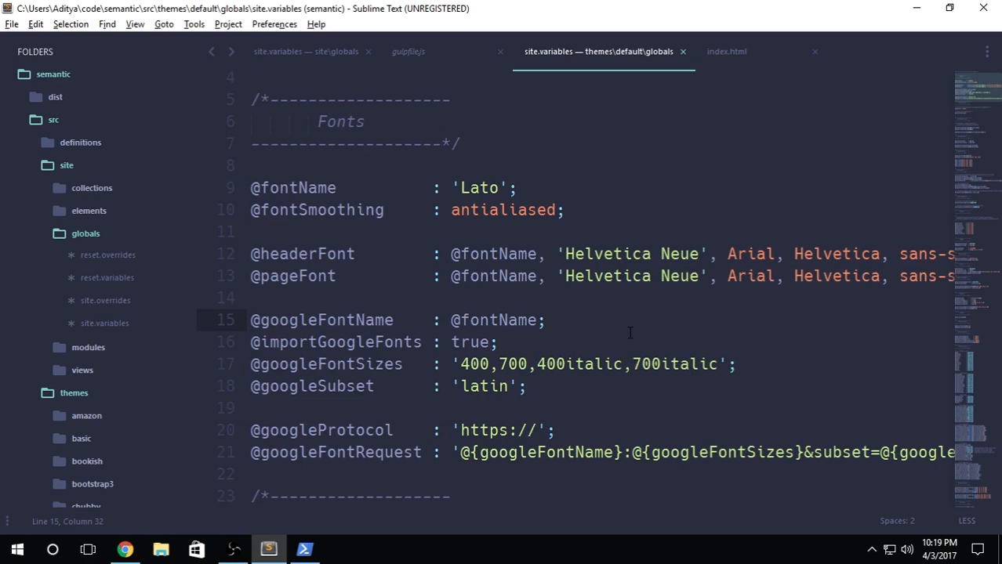
left_click(546, 320)
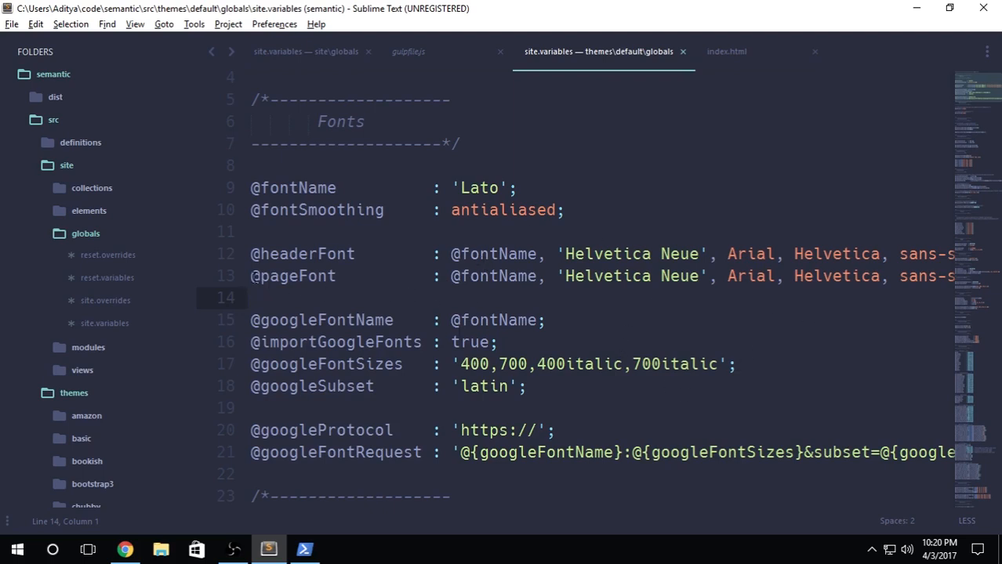
left_click(509, 276)
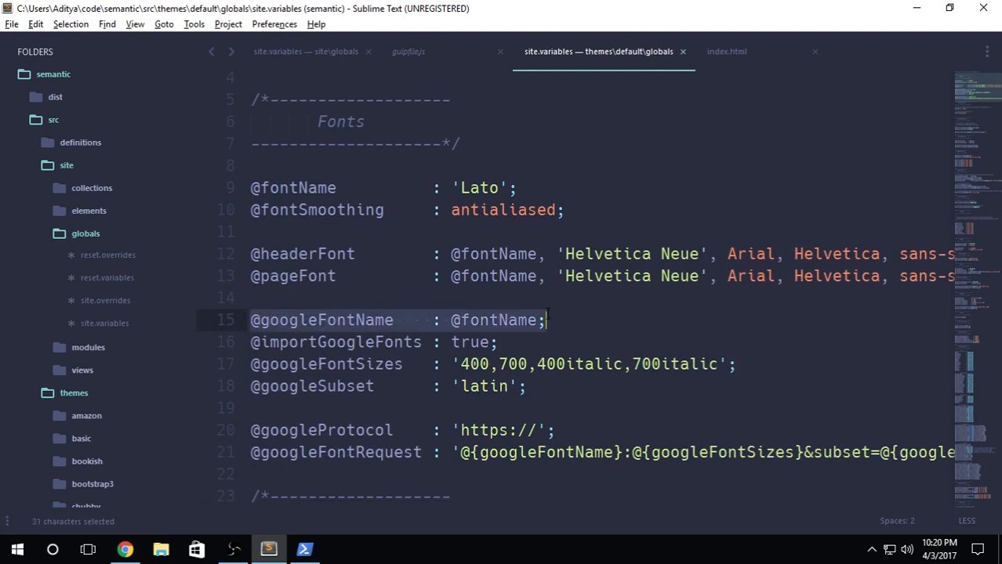
left_click(544, 320)
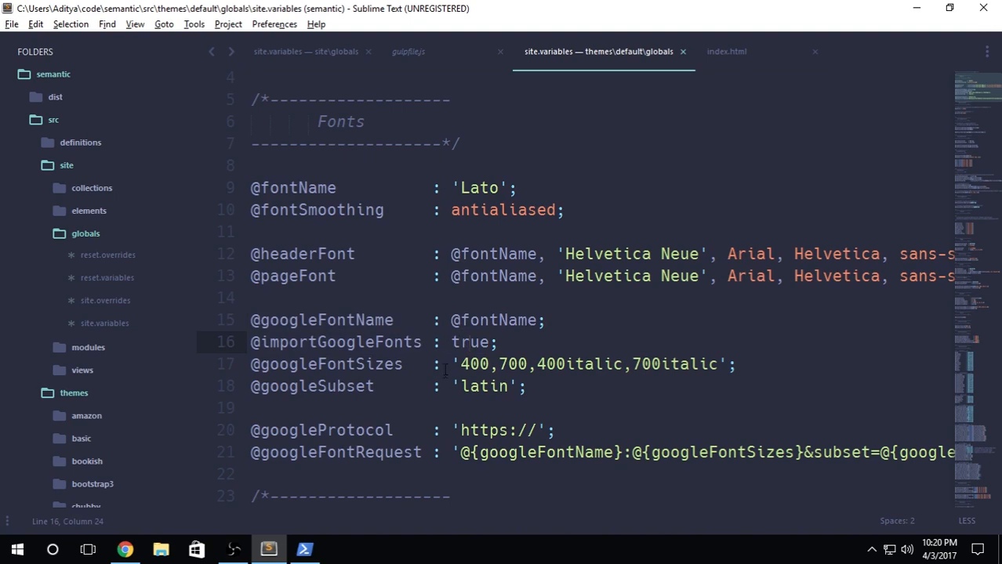
double_click(477, 363)
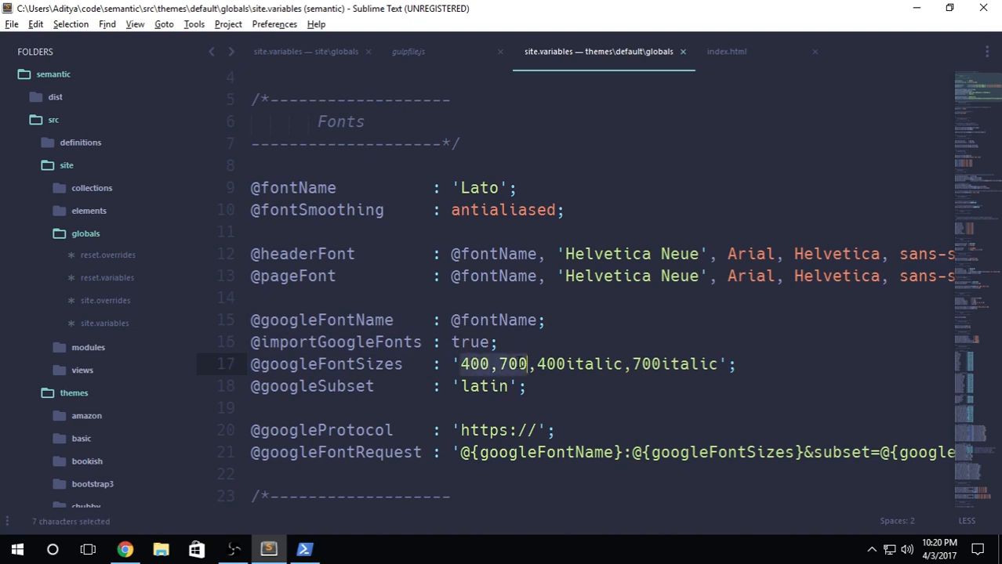
left_click_drag(532, 364, 715, 363)
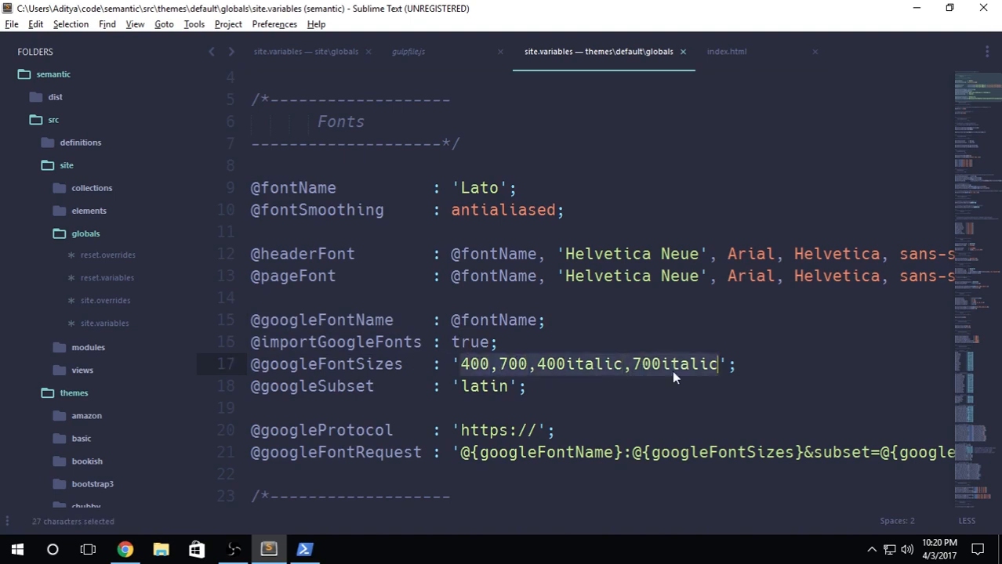
Search Google Fonts for 'mon', view the Montserrat specimen styles and adjust the preview size slider
left_click(125, 548)
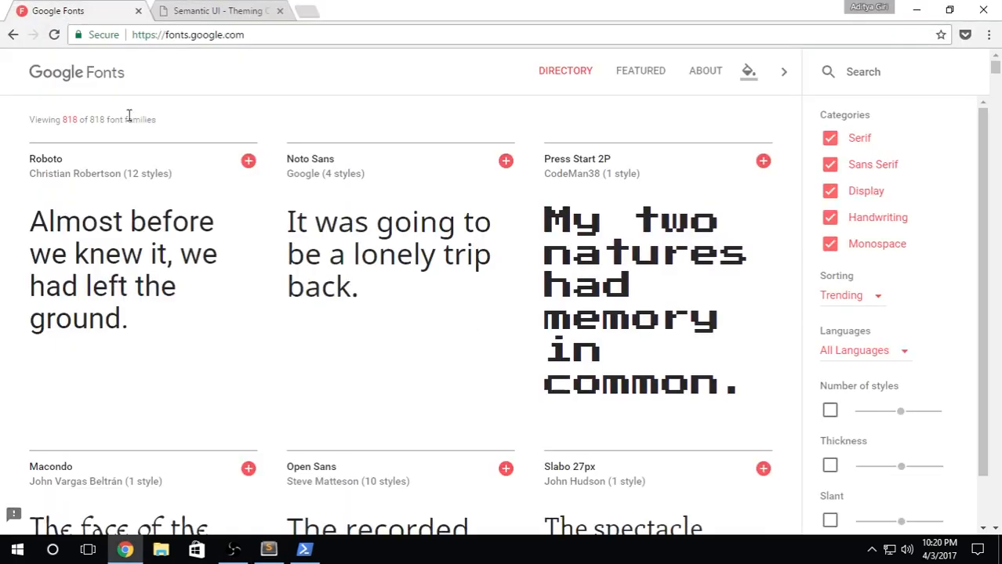
mouse_move(705, 70)
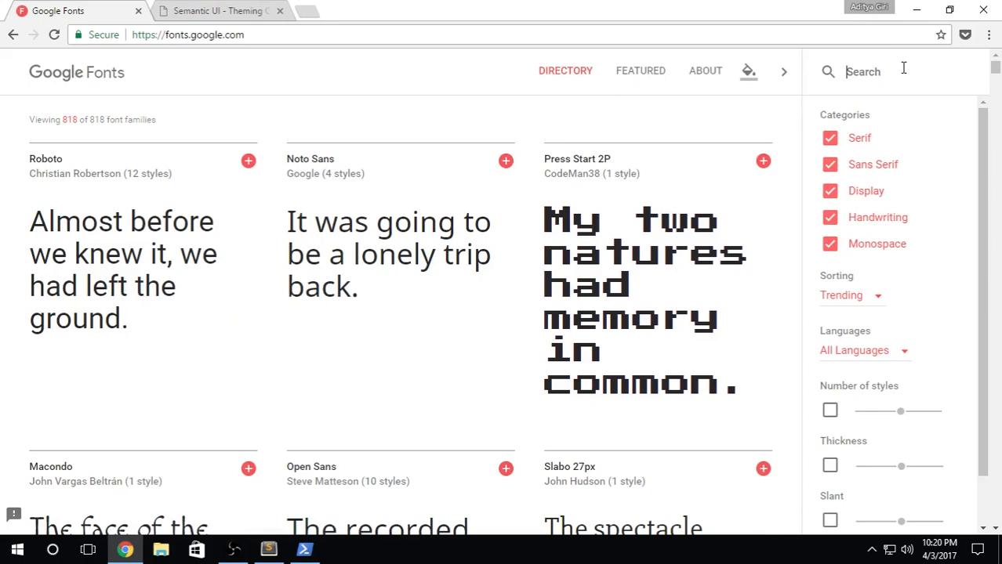
type("mon")
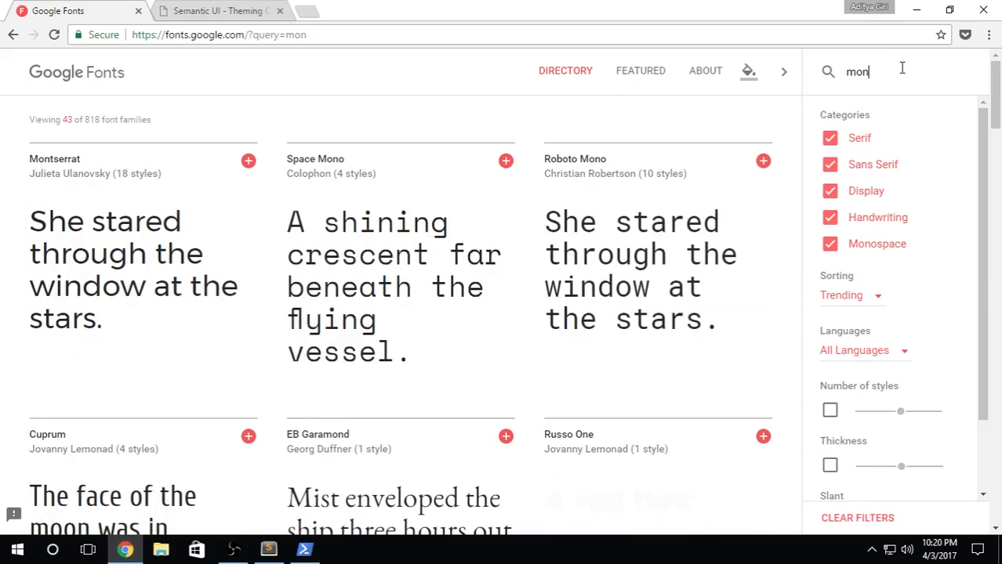
left_click(55, 158)
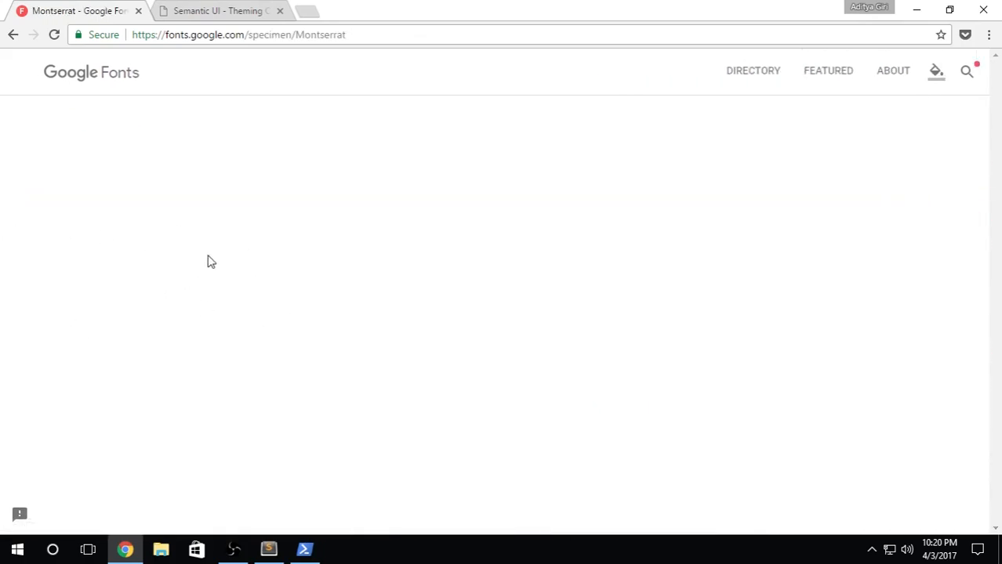
scroll("down", 3)
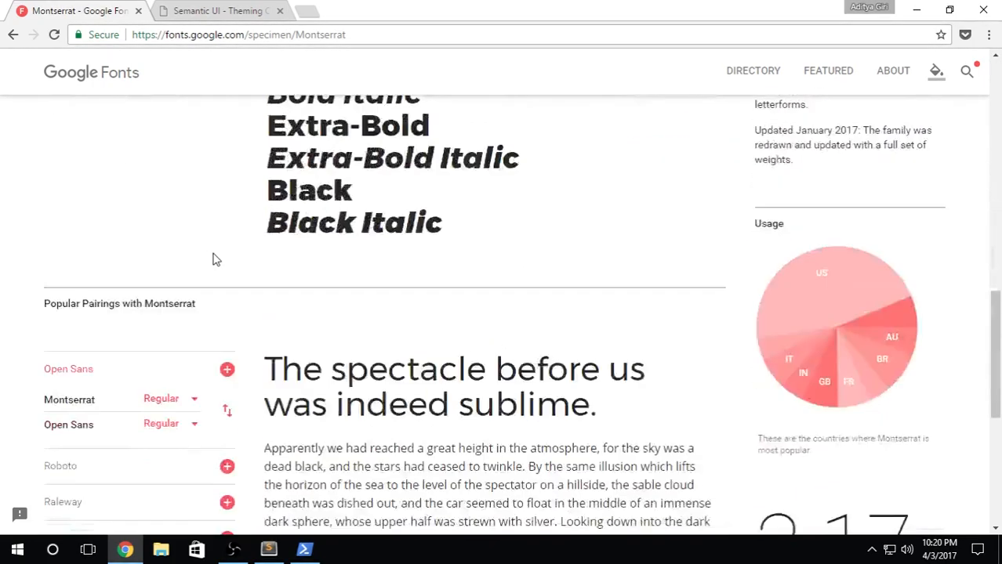
scroll("down", 3)
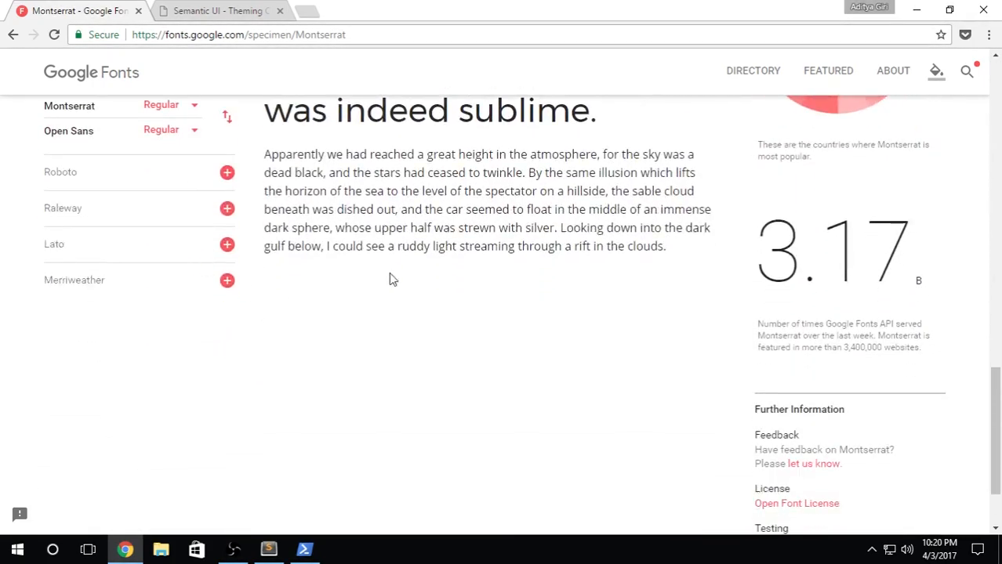
scroll("up", 3)
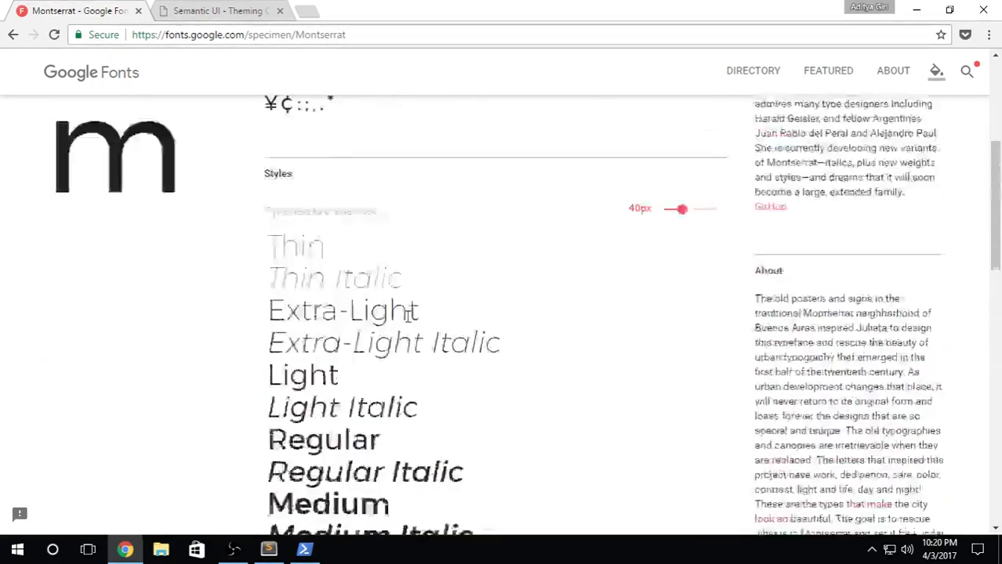
scroll("up", 3)
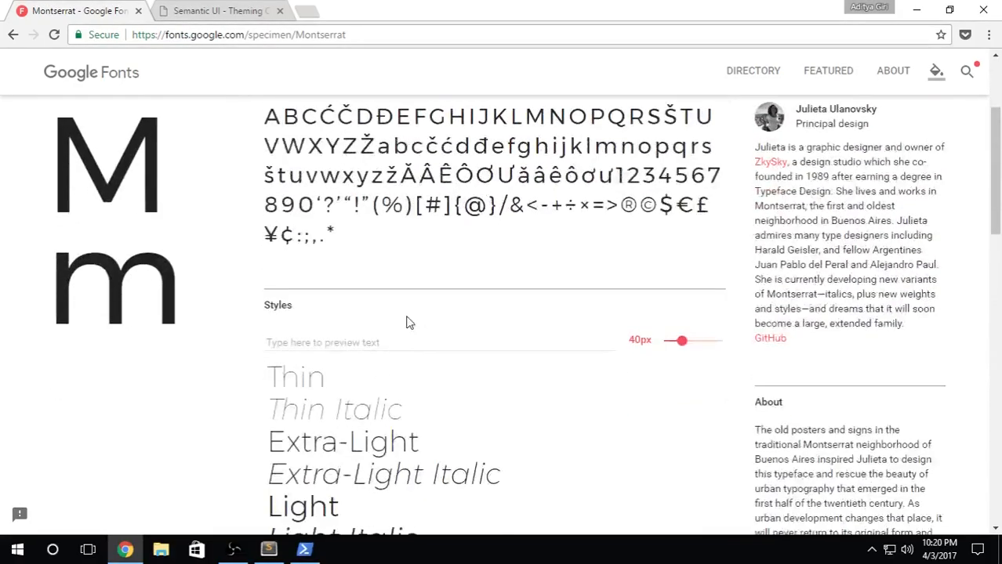
scroll("down", 3)
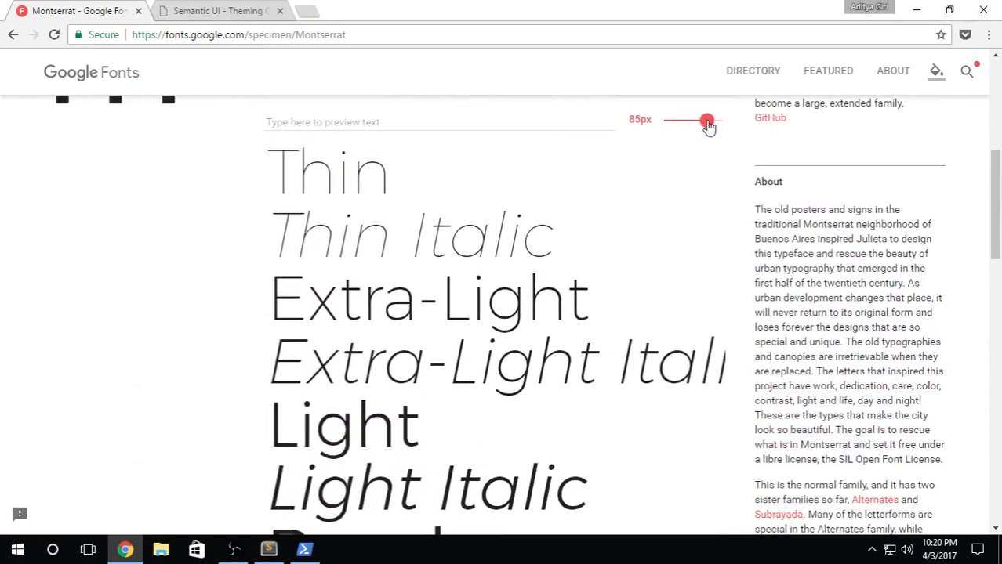
left_click_drag(707, 119, 677, 119)
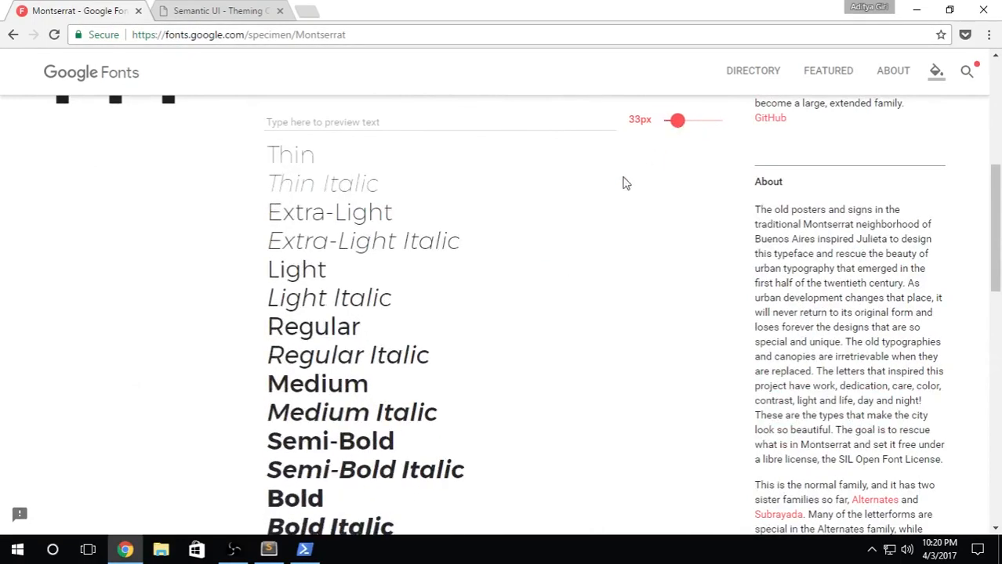
Expand the Montserrat with Lato pairing preview, then return to the font directory
scroll("down", 3)
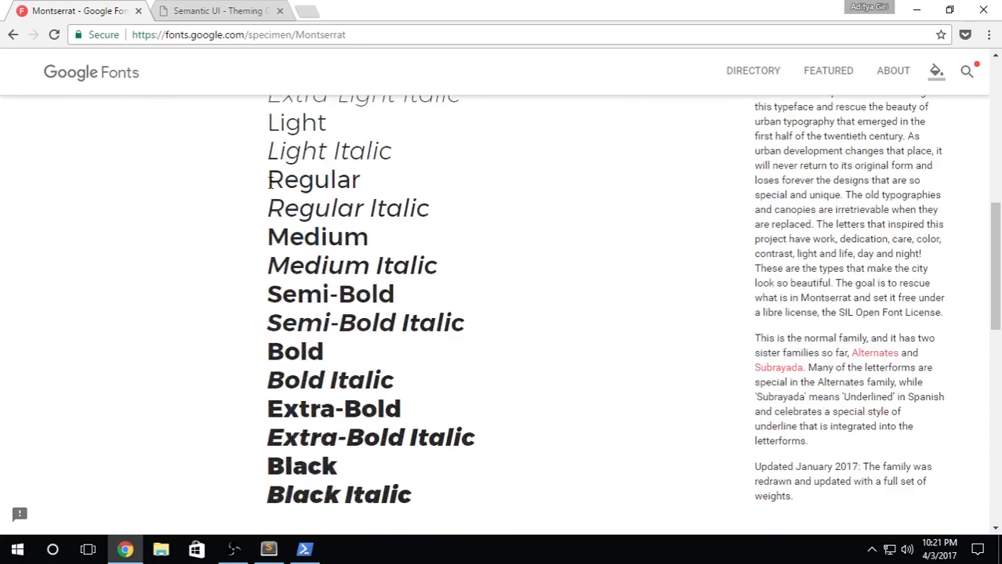
mouse_move(283, 308)
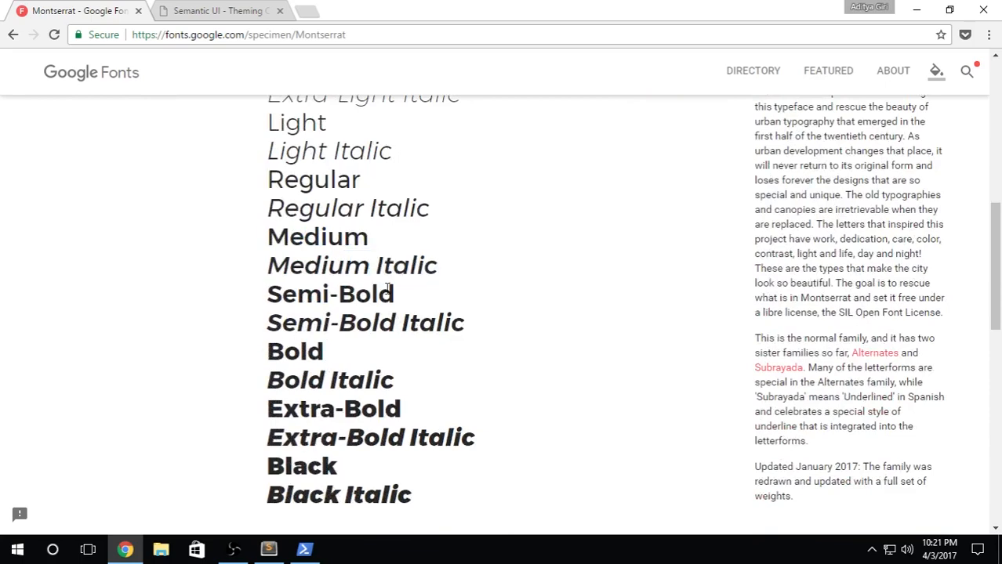
scroll("down", 3)
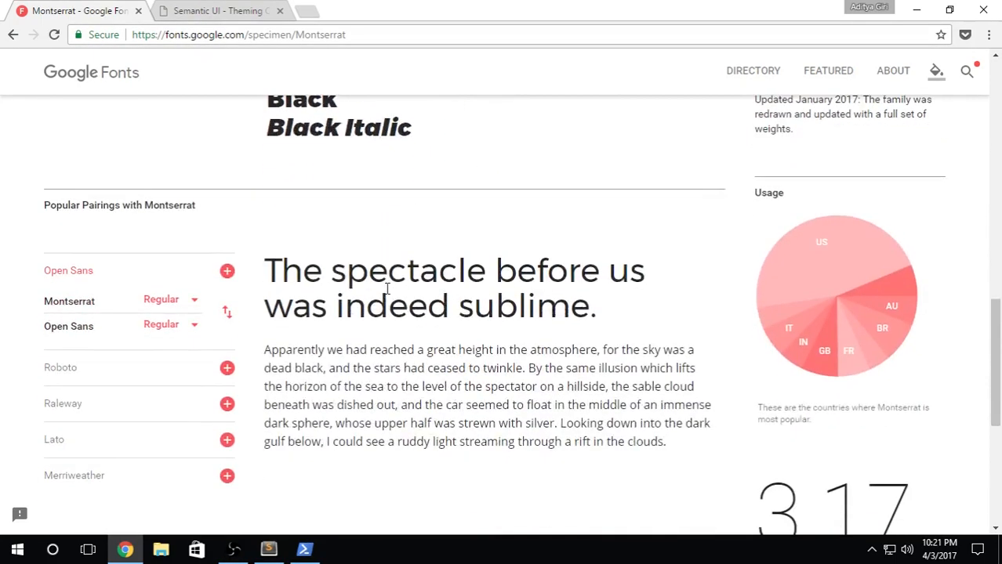
mouse_move(12, 35)
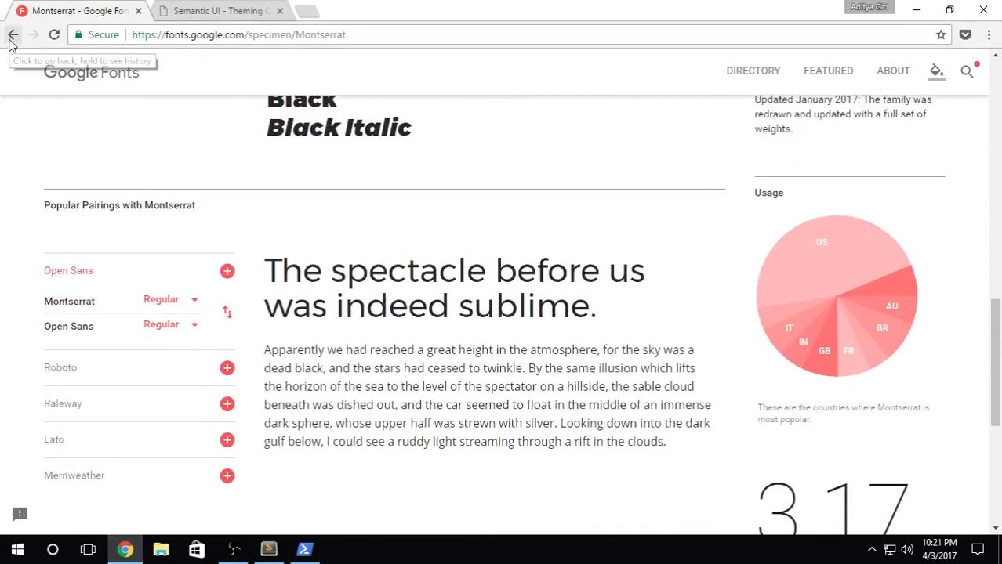
left_click(169, 301)
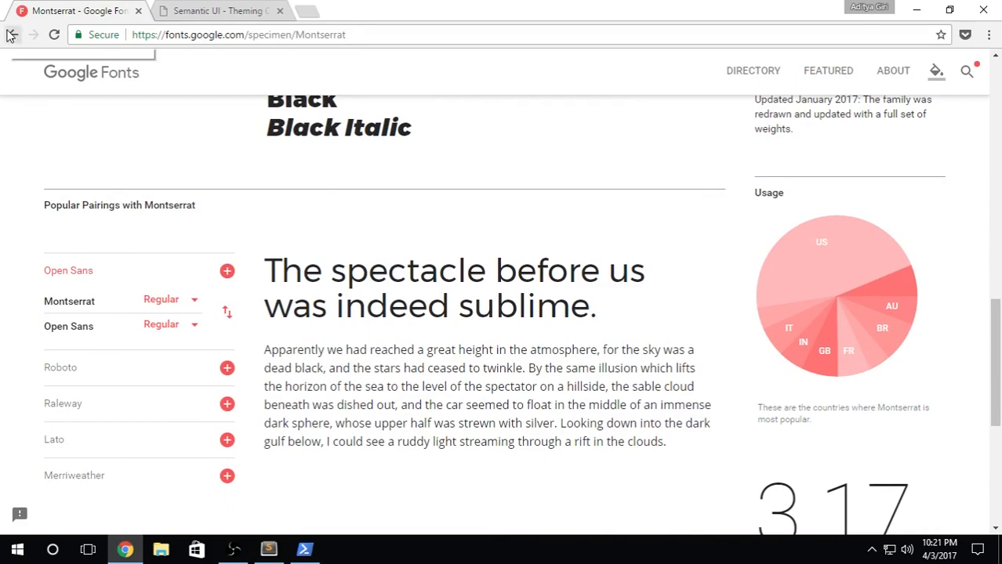
mouse_move(239, 281)
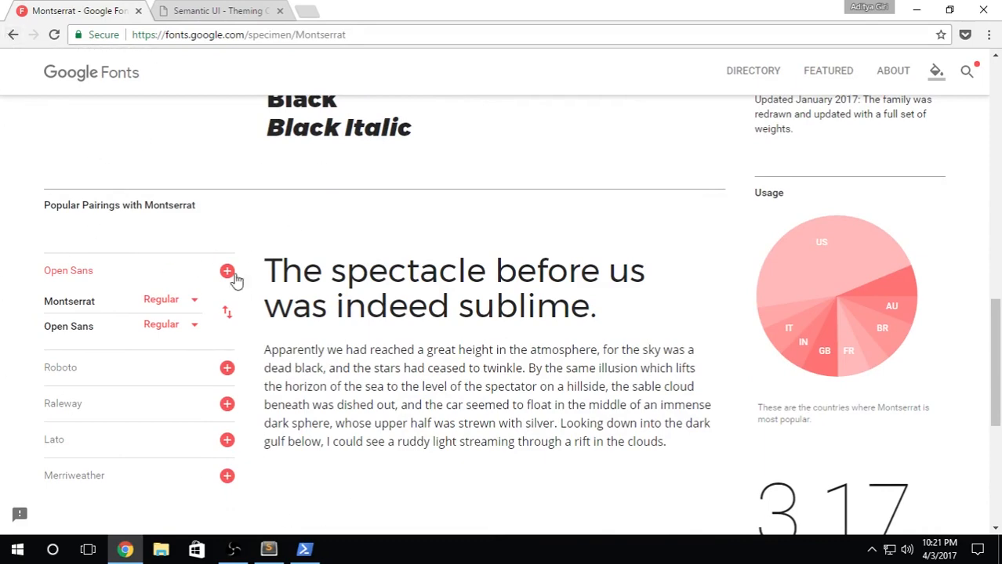
scroll("down", 3)
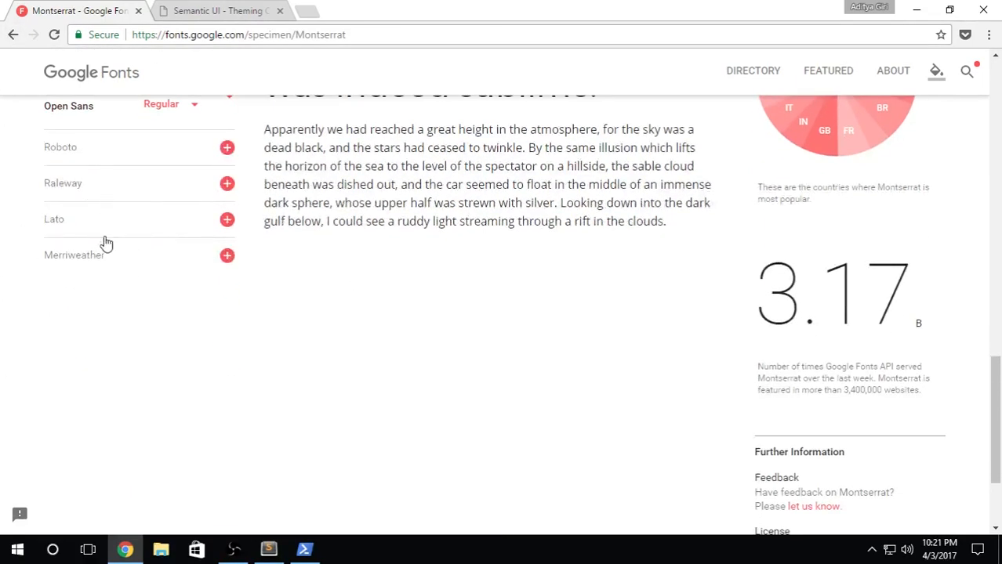
scroll("up", 3)
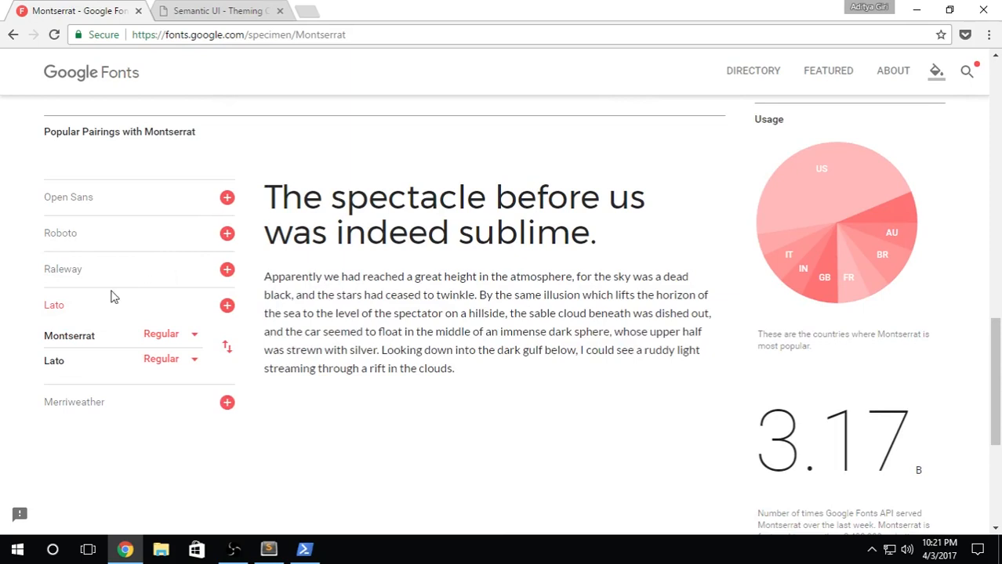
left_click(226, 269)
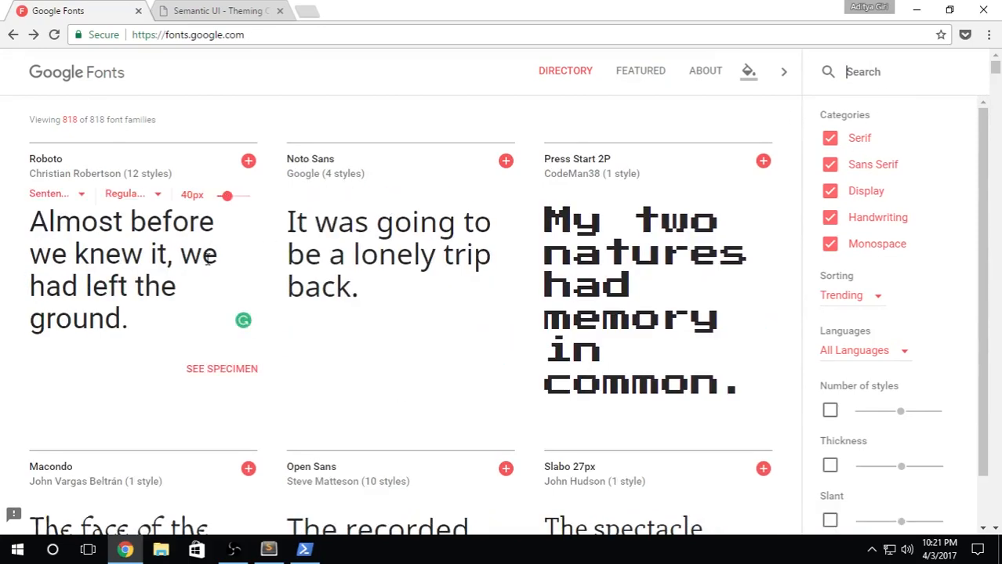
Open the Poppins specimen from the directory and switch back to Sublime Text
scroll("down", 3)
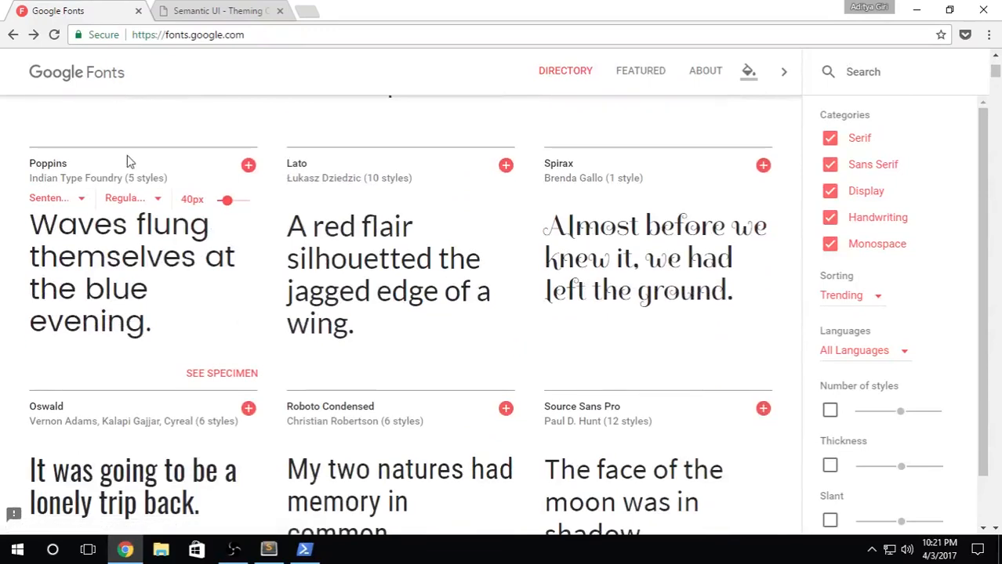
left_click(222, 373)
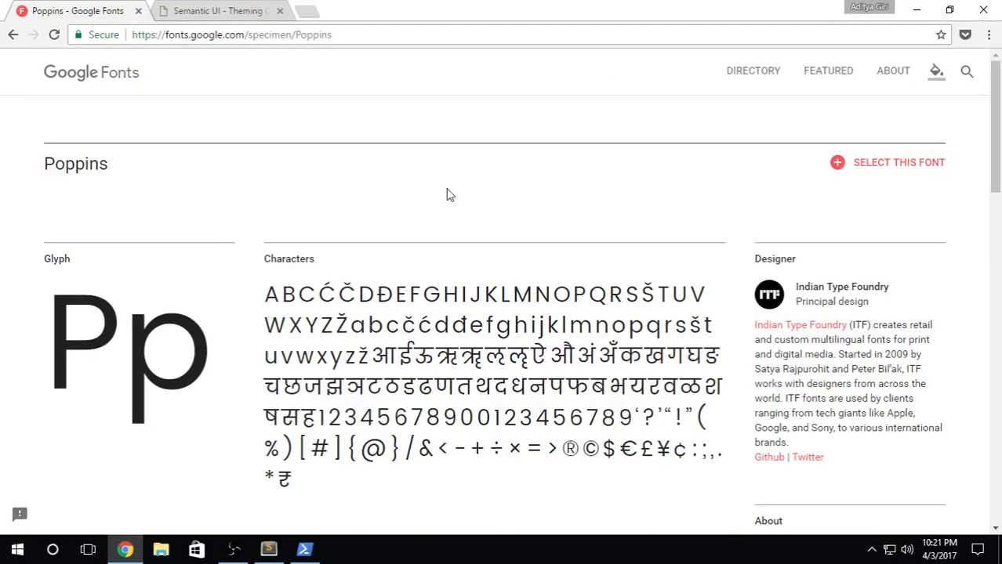
left_click(268, 549)
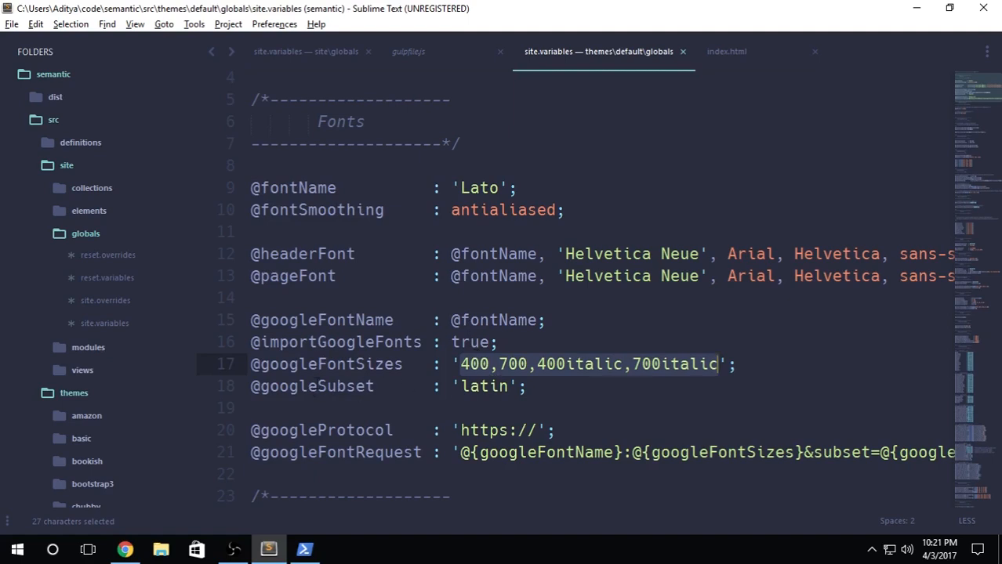
left_click(407, 467)
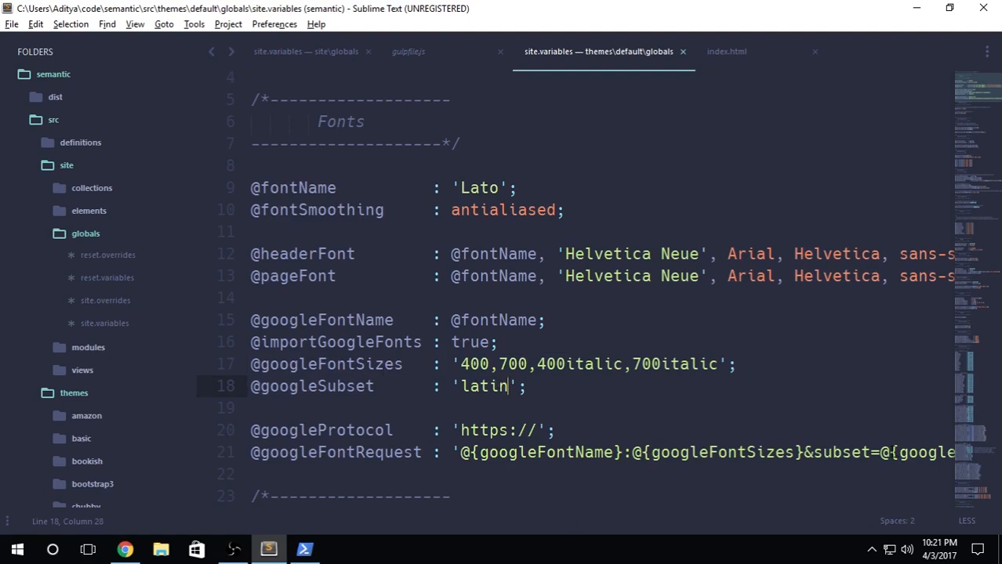
double_click(317, 451)
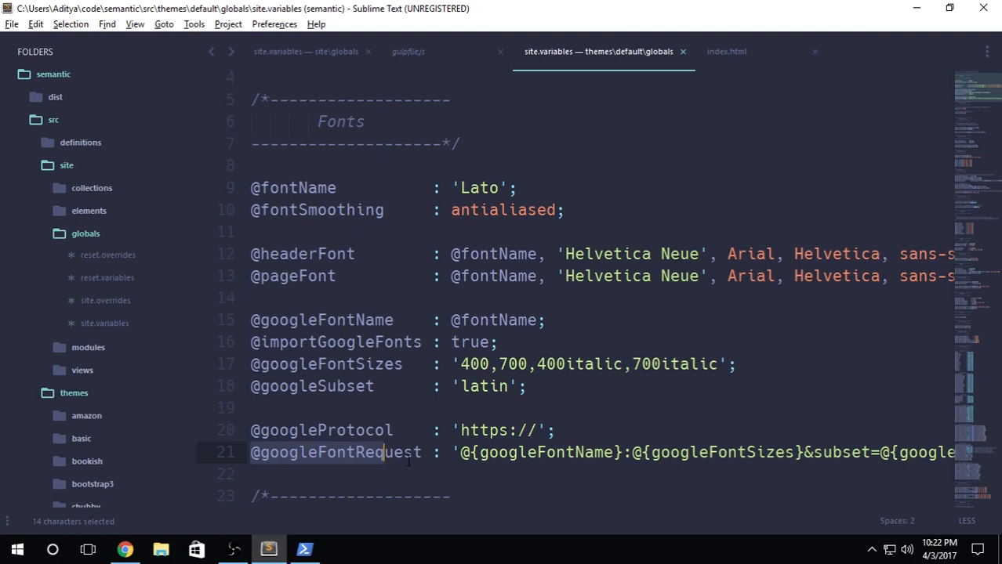
left_click(536, 429)
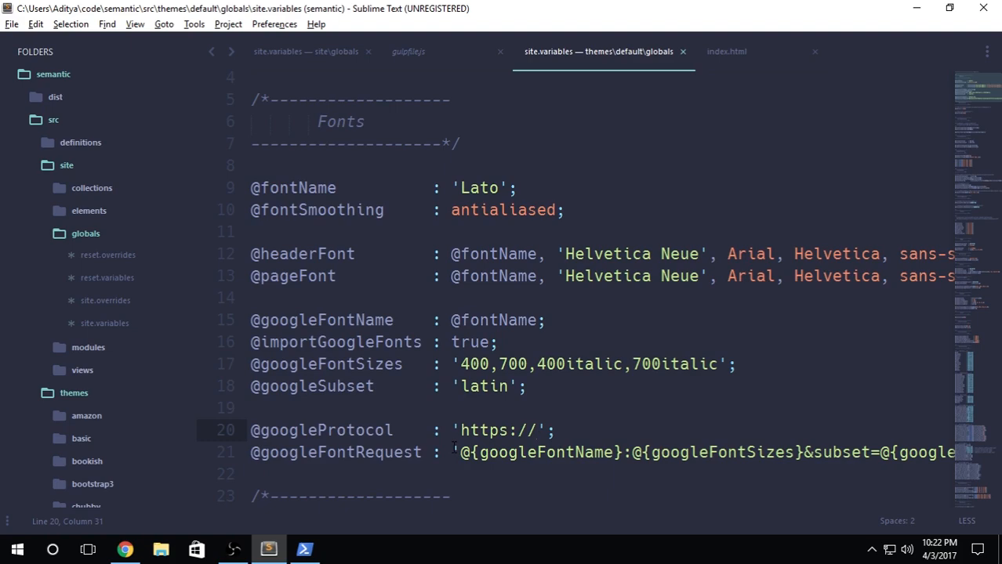
Switch to Chrome and start a Google search for 'adobe typekit' in a new tab
left_click(126, 549)
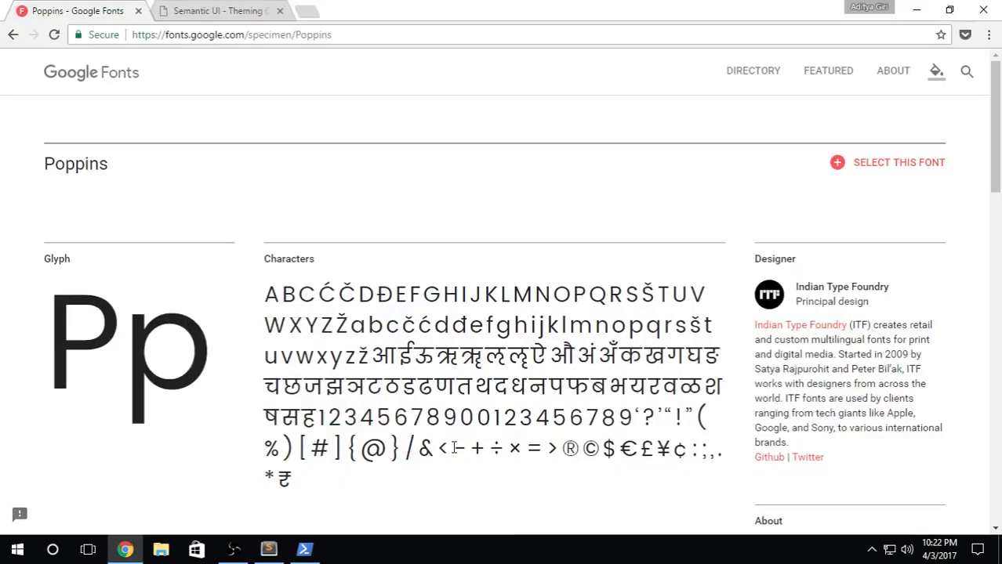
type("appl")
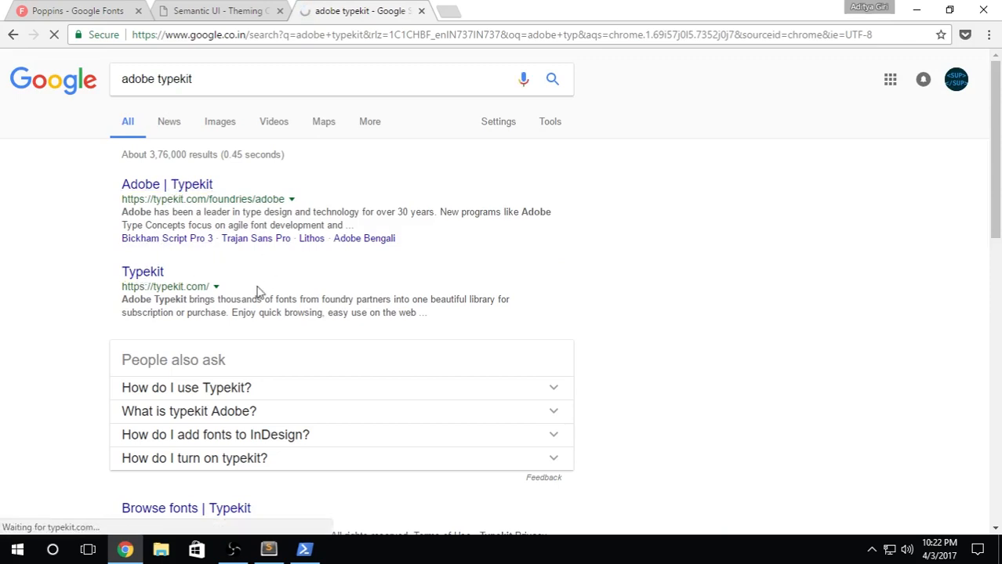
Open the Typekit site from the results, browse its homepage and go to the Plans page
left_click(143, 272)
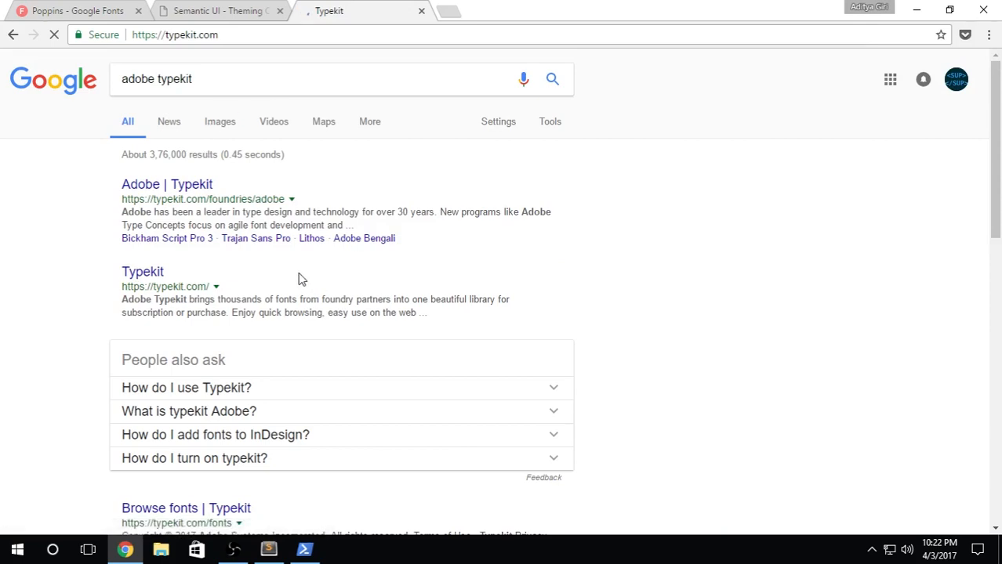
left_click(143, 272)
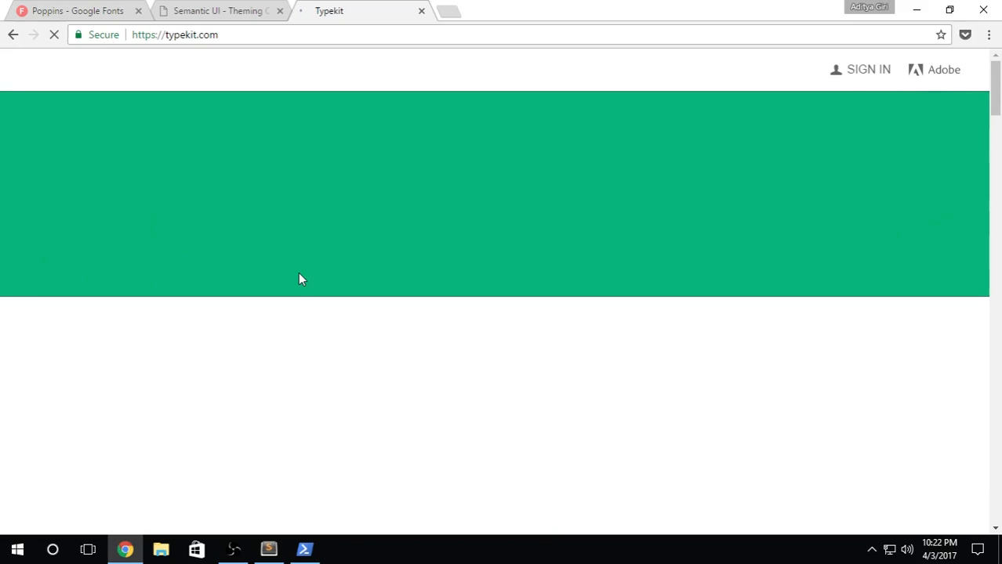
left_click(269, 549)
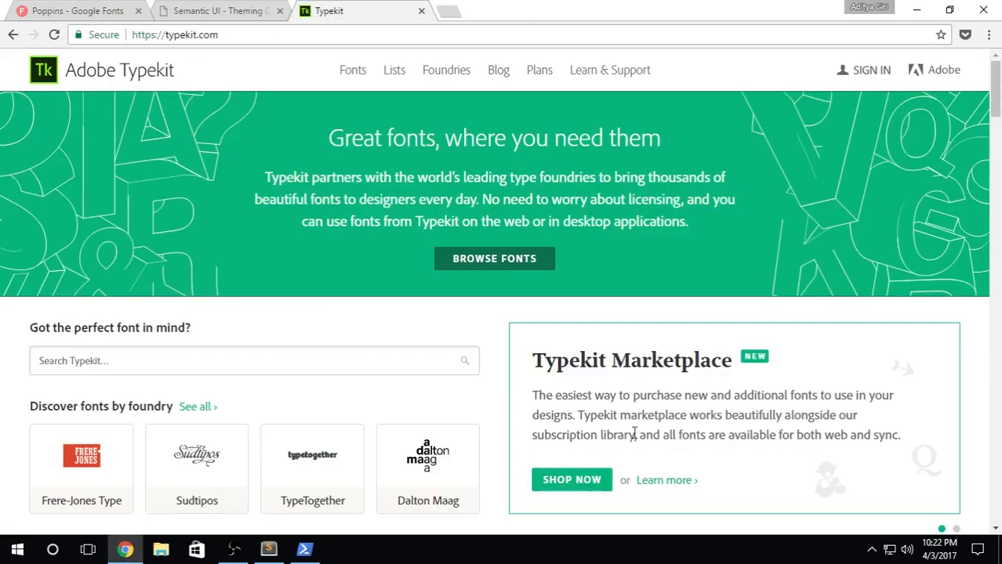
scroll("down", 3)
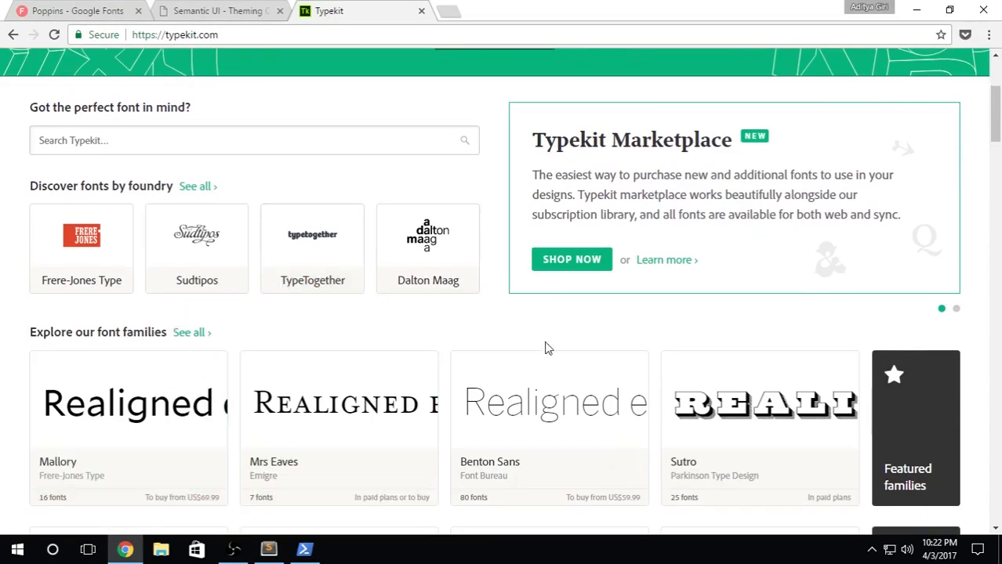
scroll("up", 3)
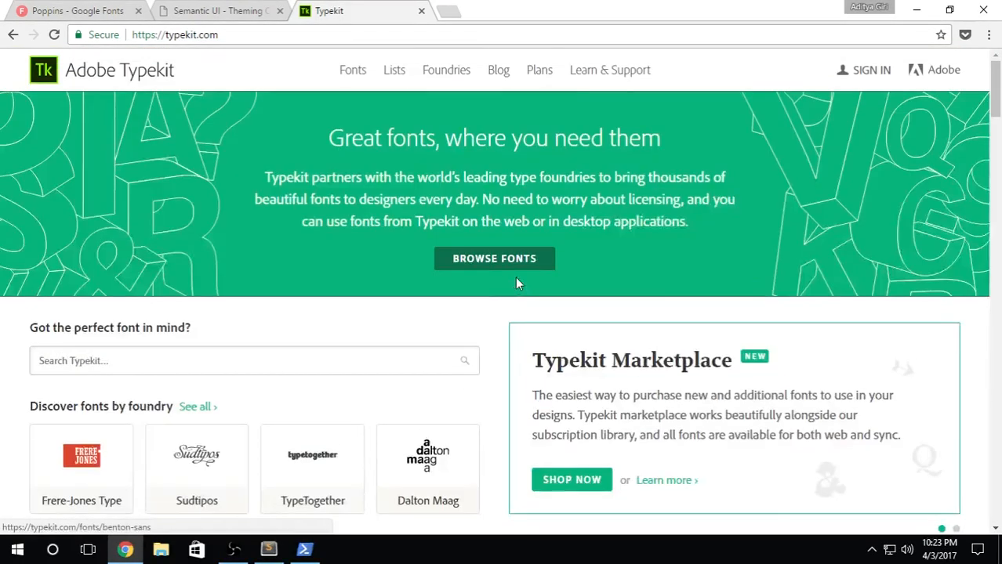
left_click(539, 69)
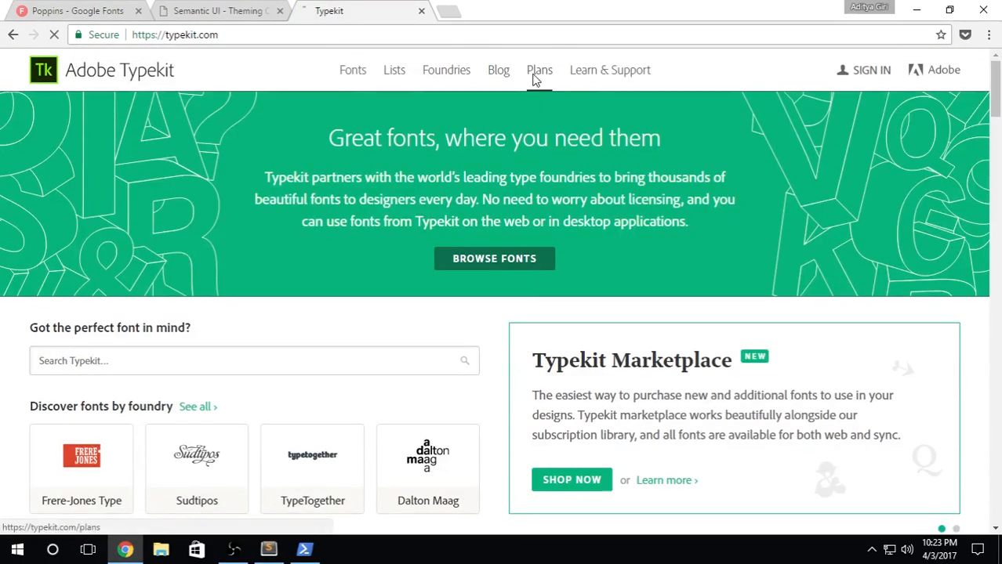
left_click(539, 69)
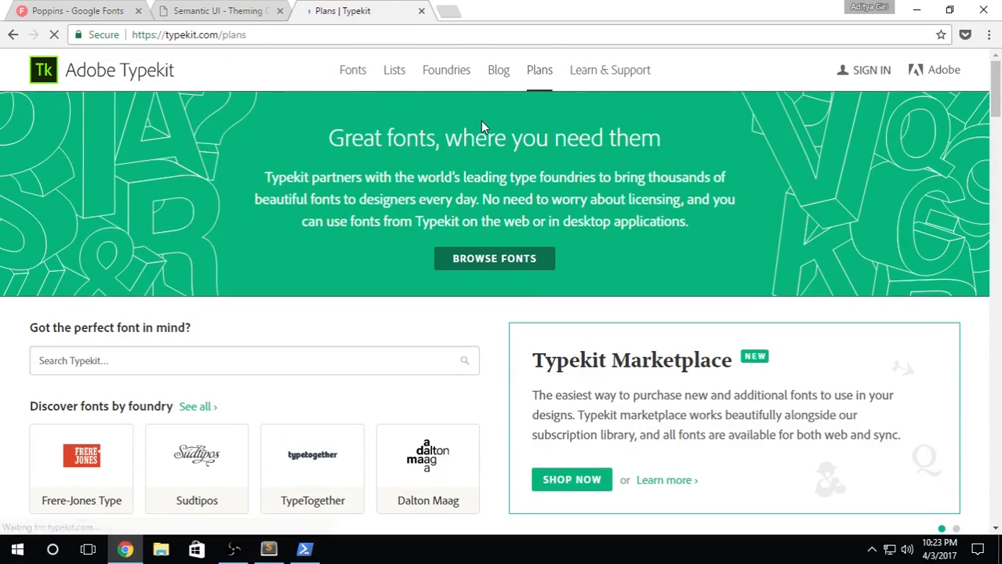
left_click(75, 9)
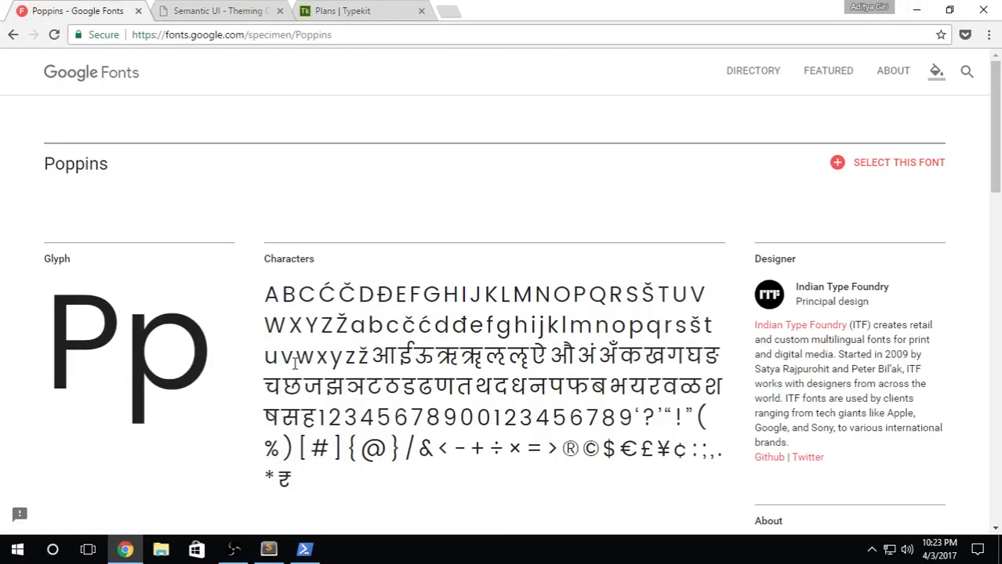
Return to the Typekit Plans tab and scroll to the Free, Portfolio and Performance pricing table
left_click(353, 10)
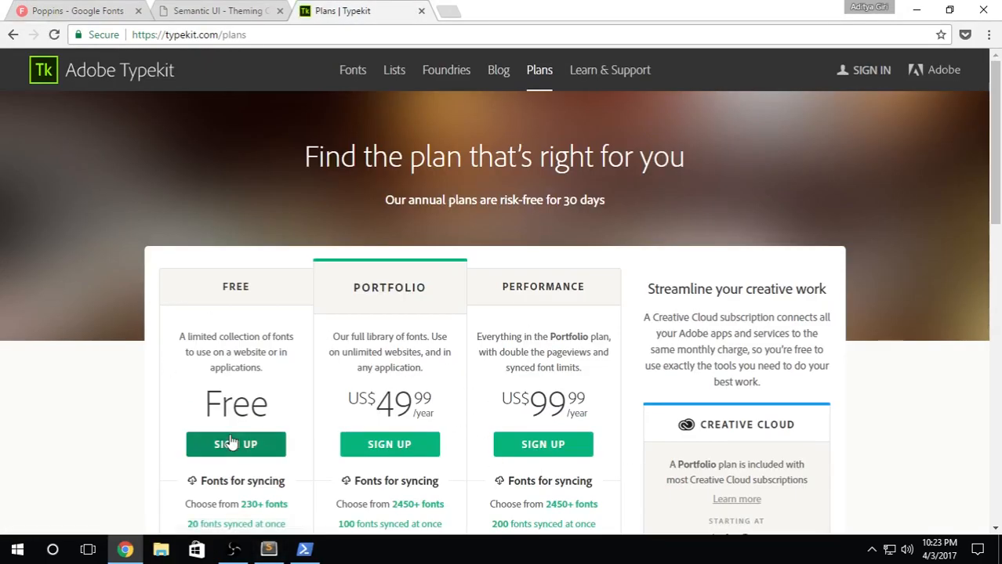
scroll("down", 3)
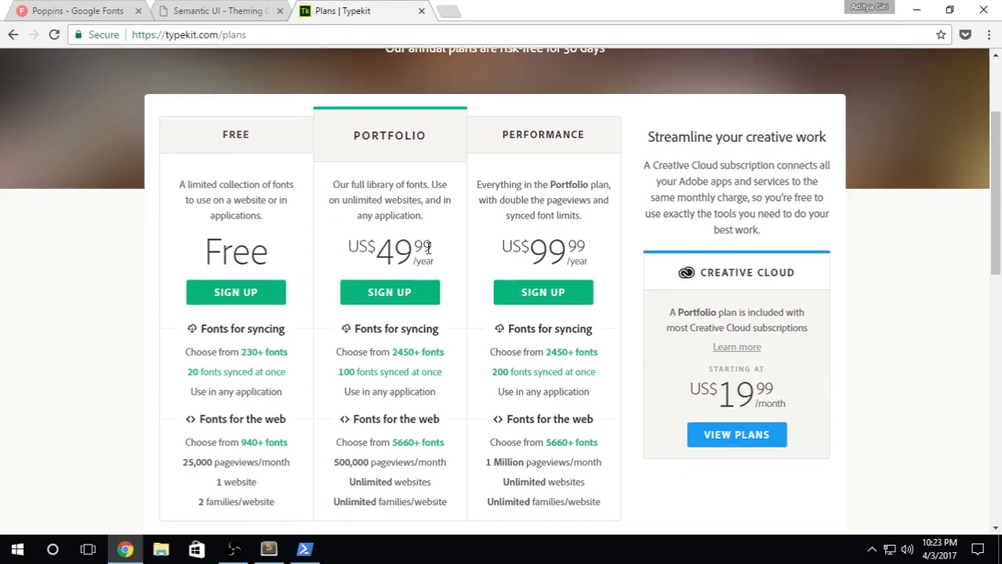
scroll("down", 3)
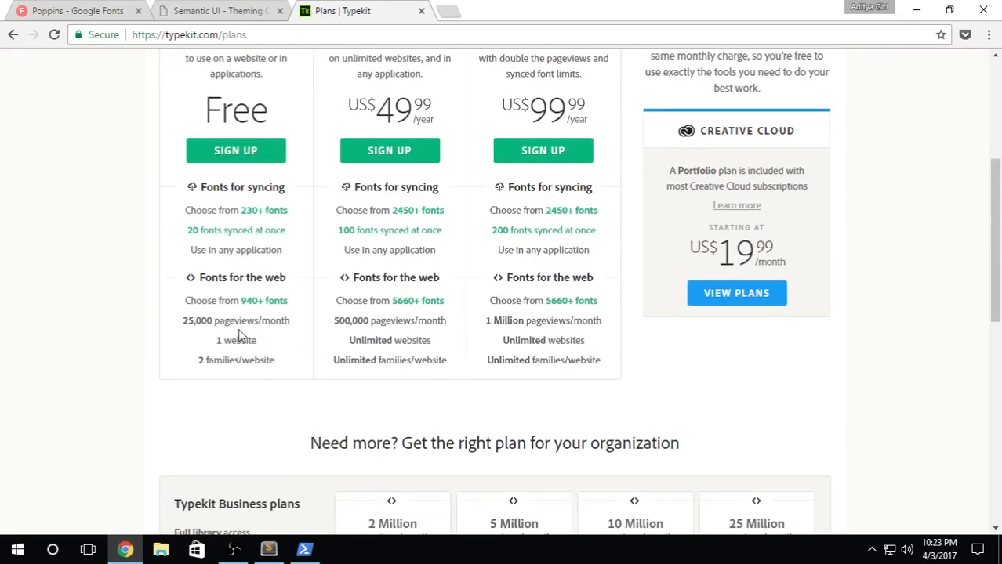
Check the index.html test page, then select the font name Poppins on its specimen page
left_click(420, 9)
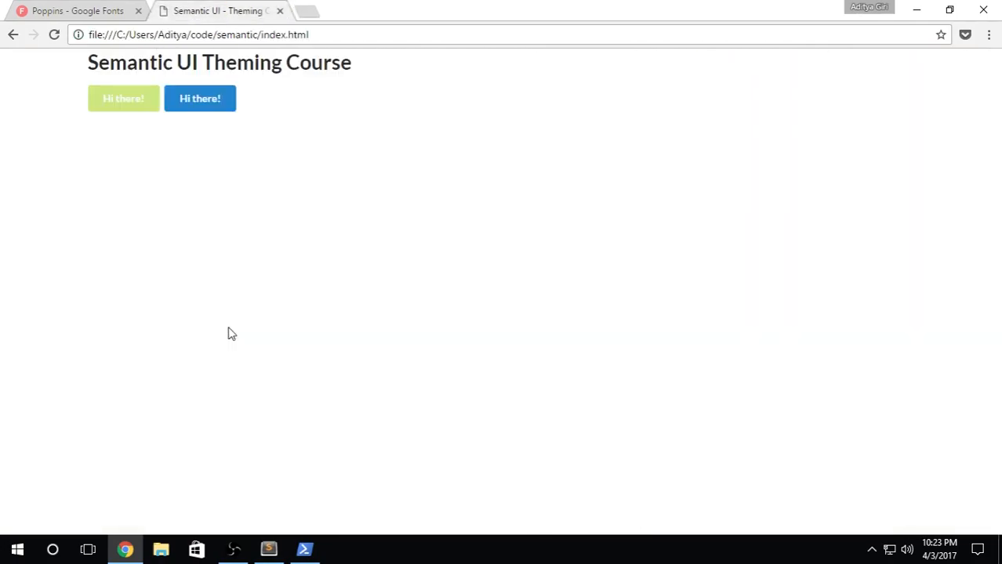
mouse_move(311, 131)
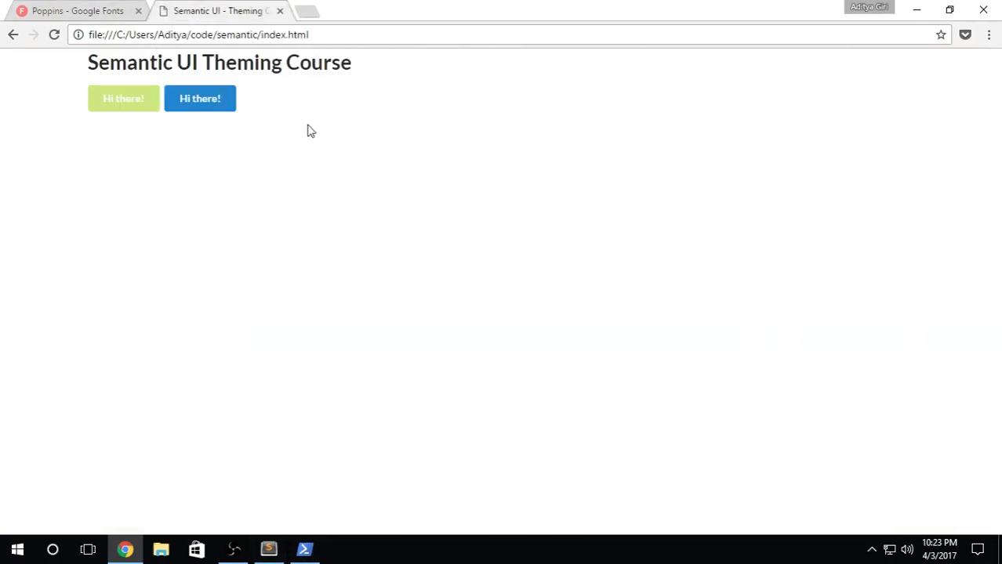
left_click(75, 9)
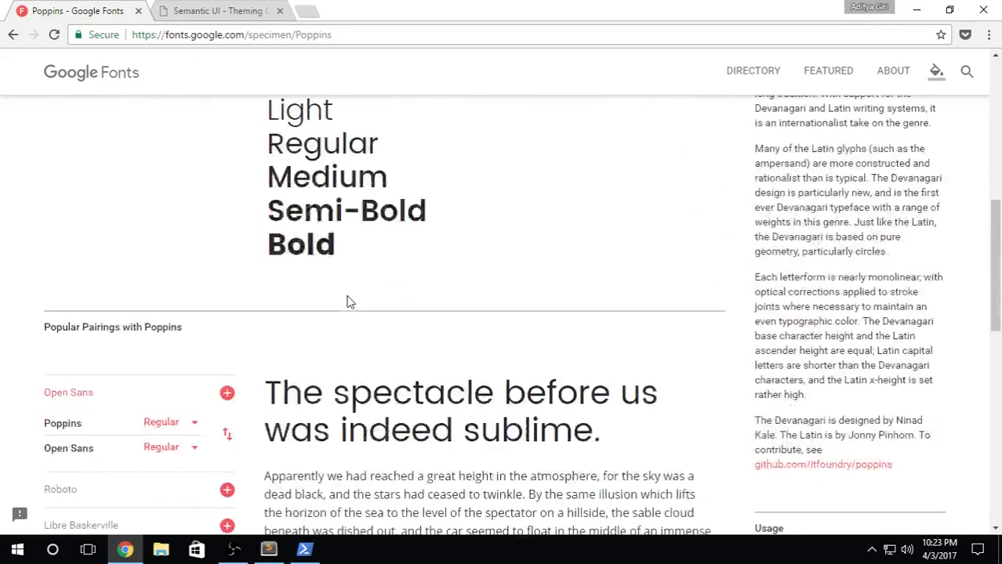
scroll("down", 3)
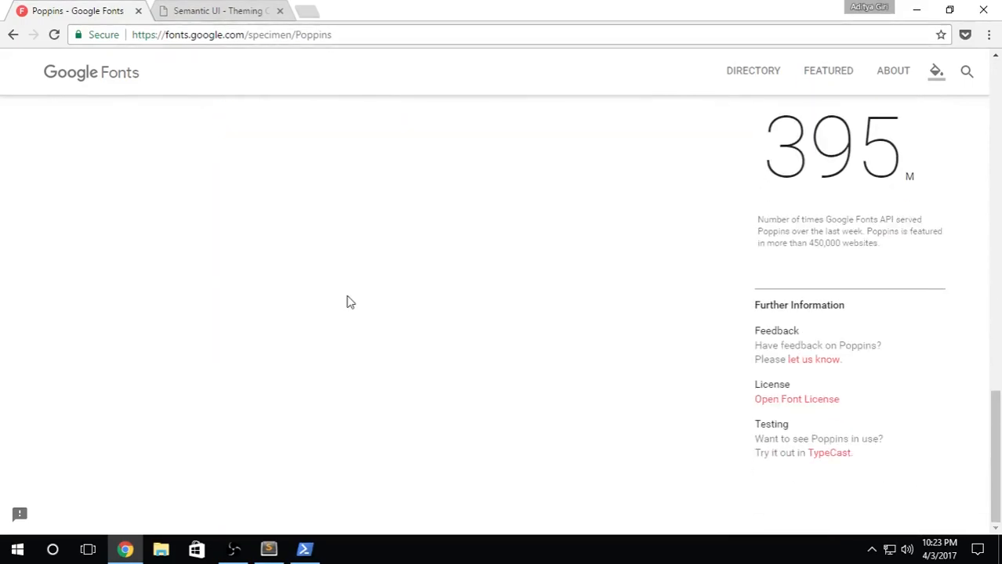
scroll("up", 3)
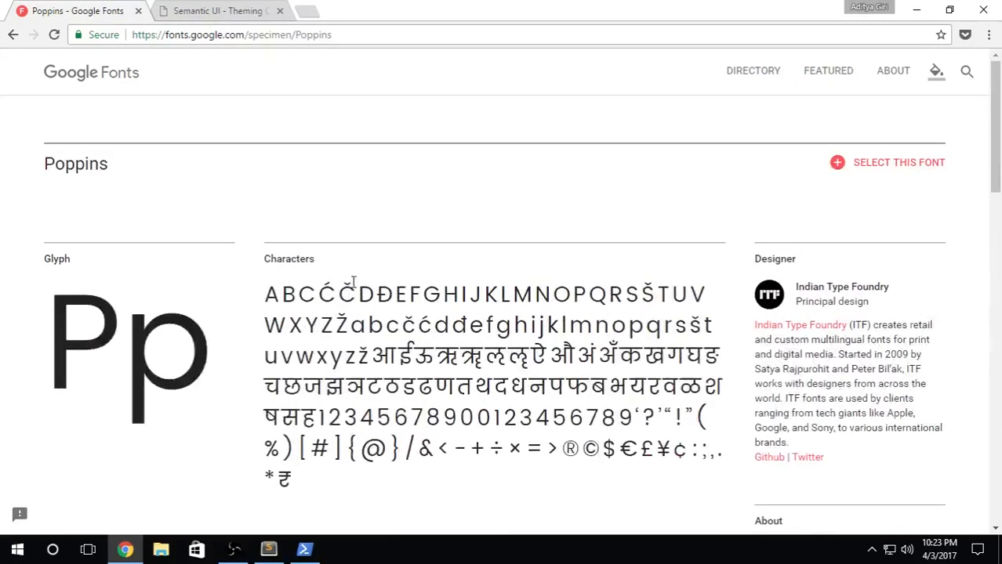
double_click(76, 163)
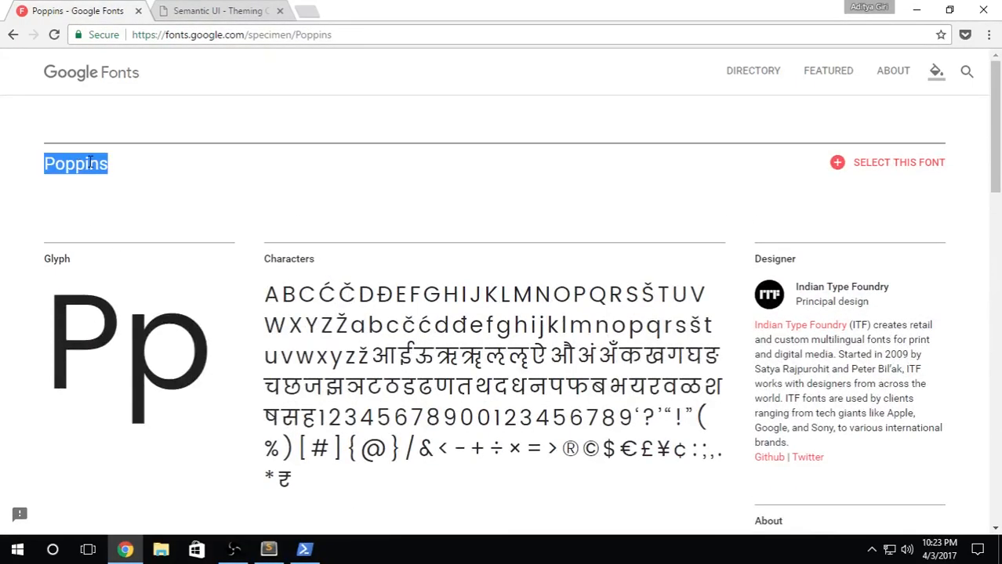
left_click(268, 549)
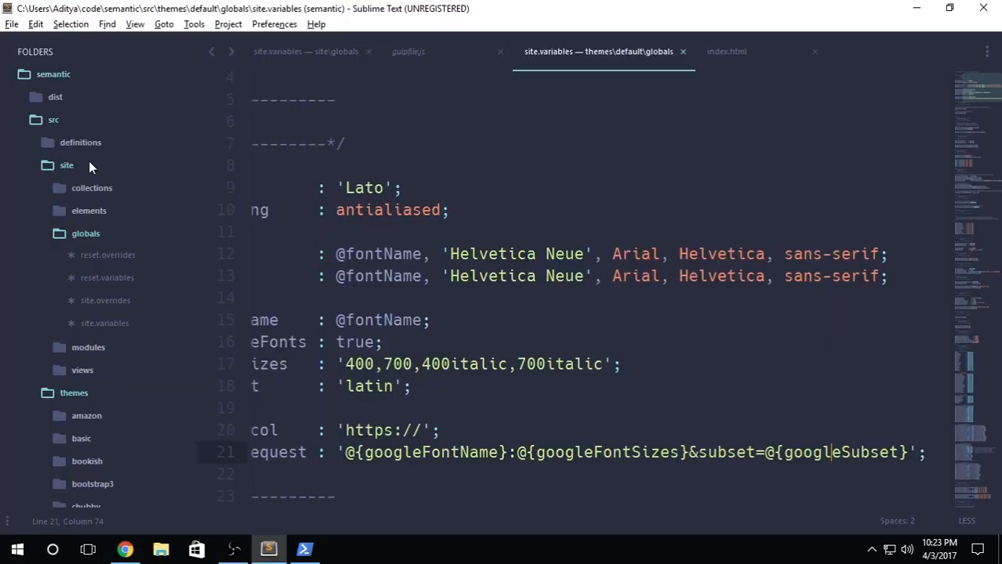
left_click(368, 188)
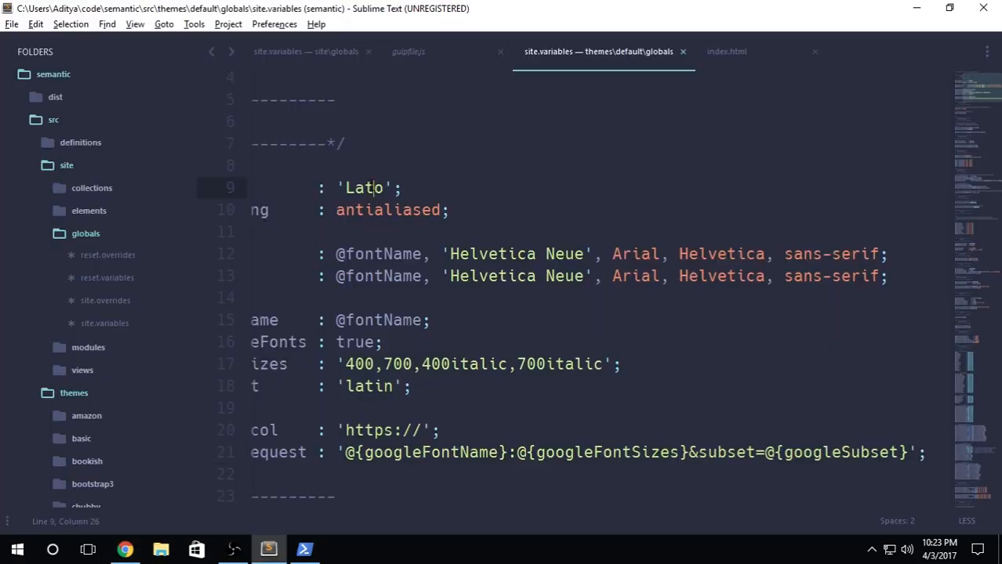
type("Poppins")
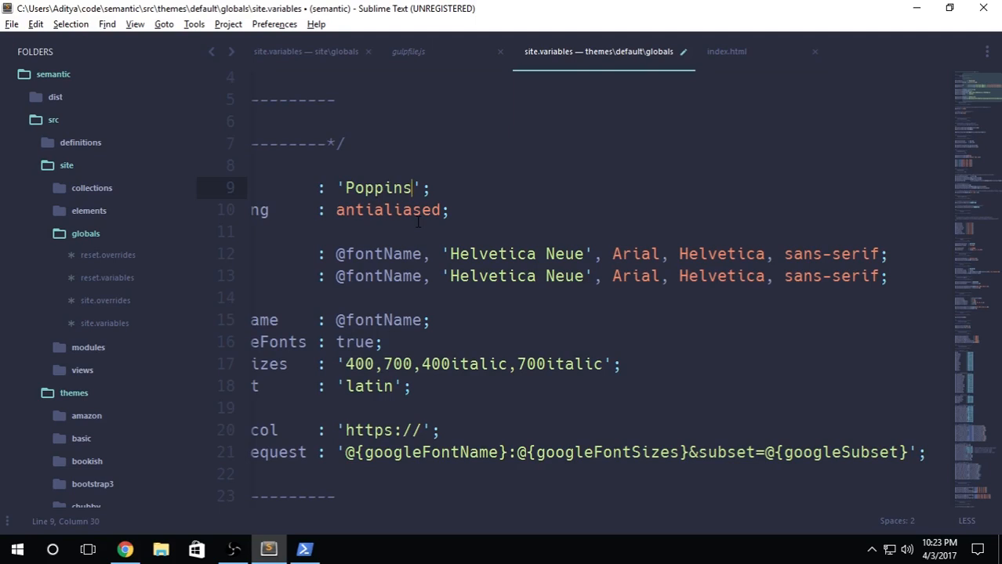
type("Lato")
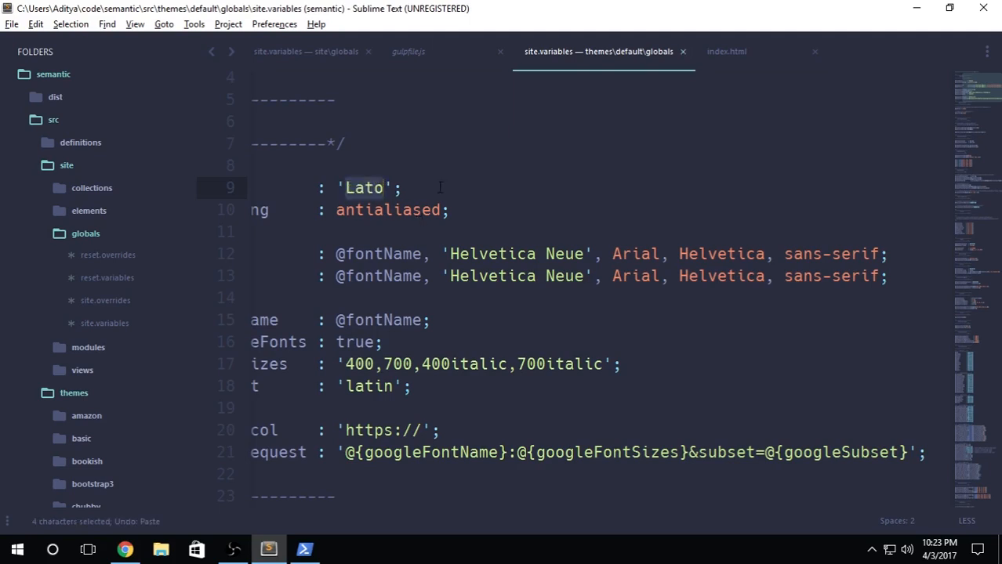
left_click(473, 181)
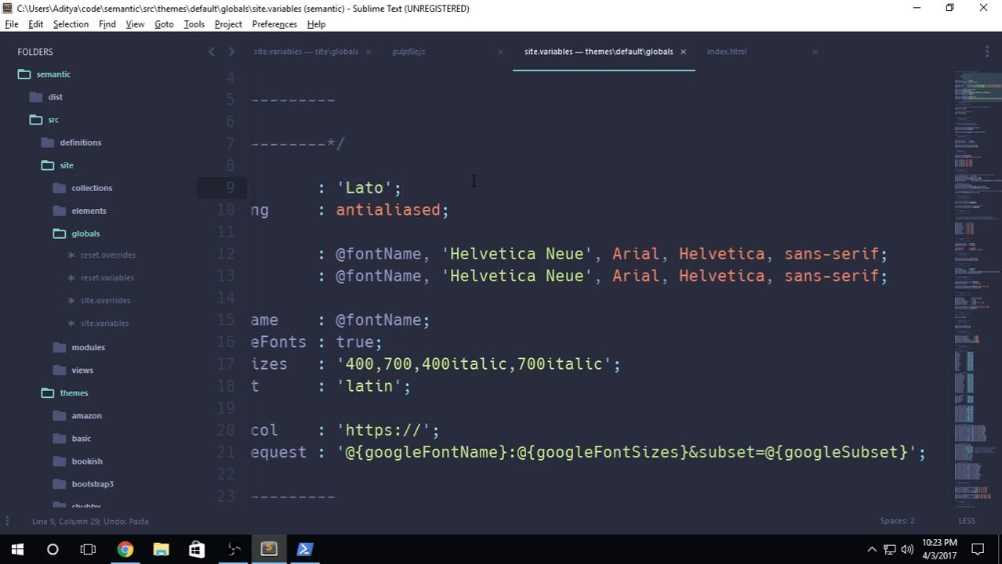
left_click(304, 50)
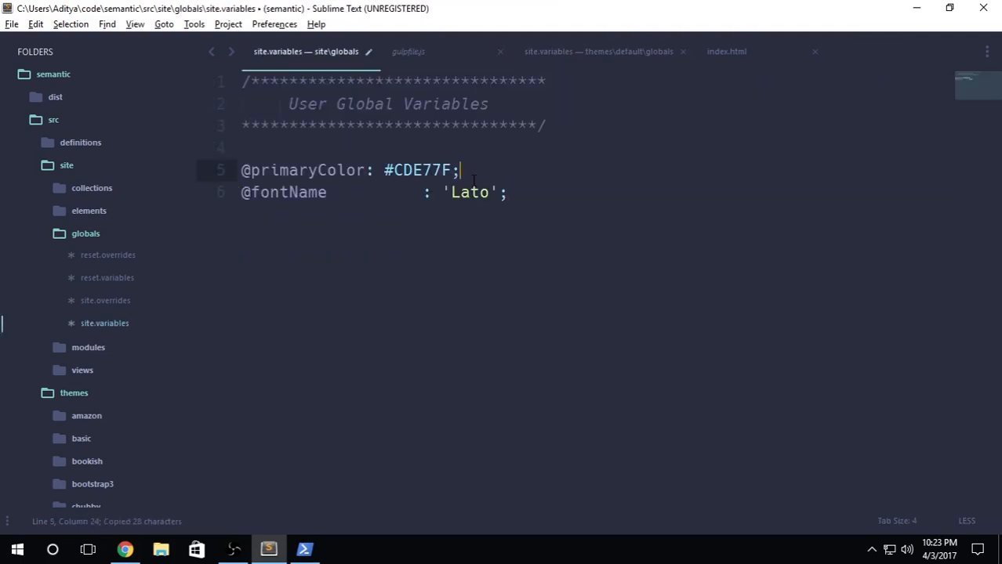
Add '// Colors' and '// Font' comments above the colour and font variable sections
type("//")
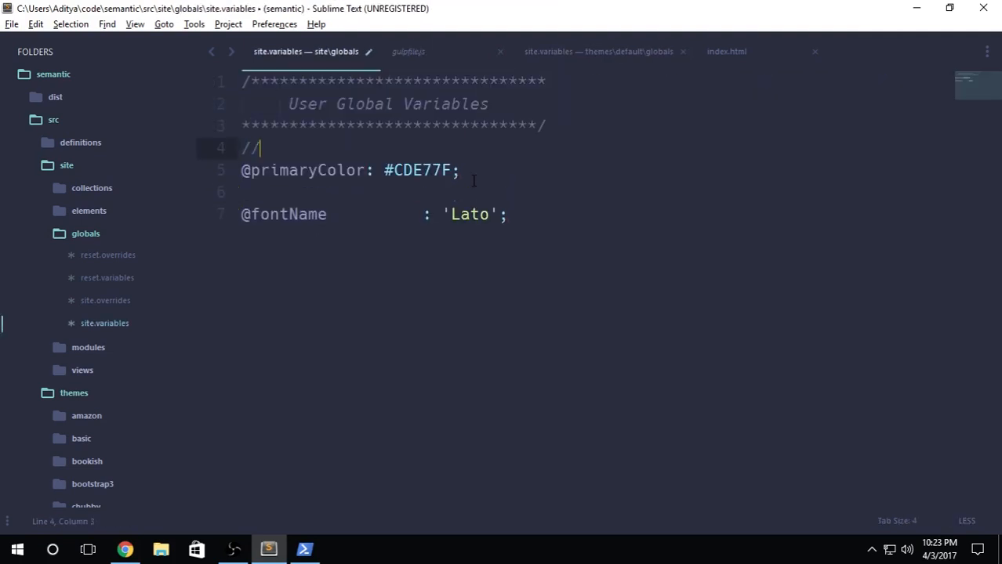
type("Prima")
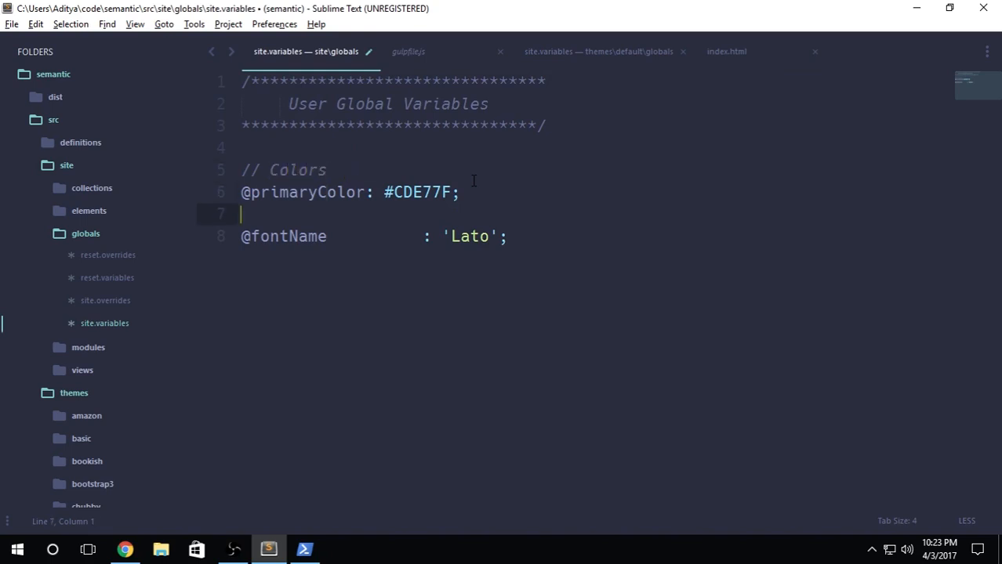
type("// Font")
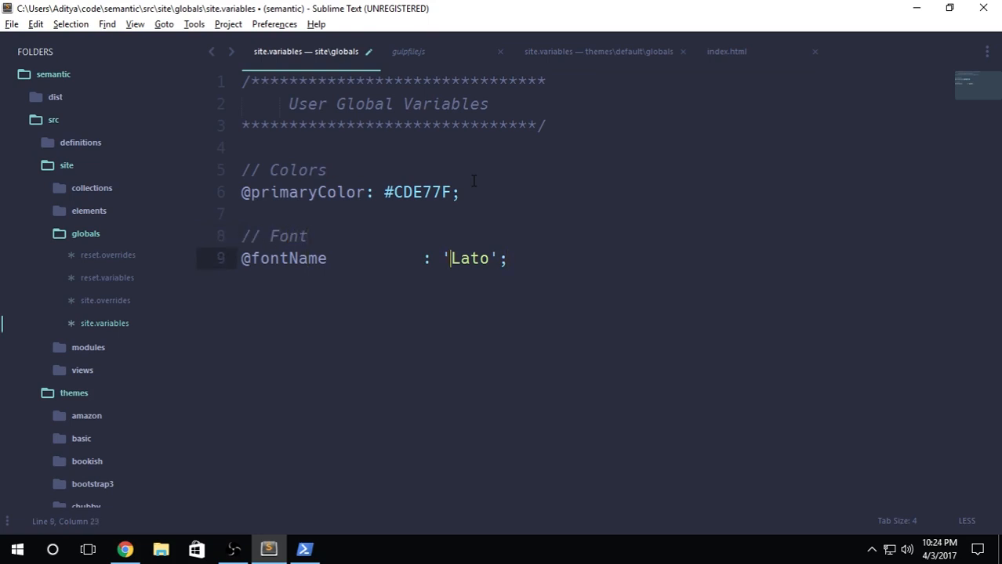
double_click(469, 259)
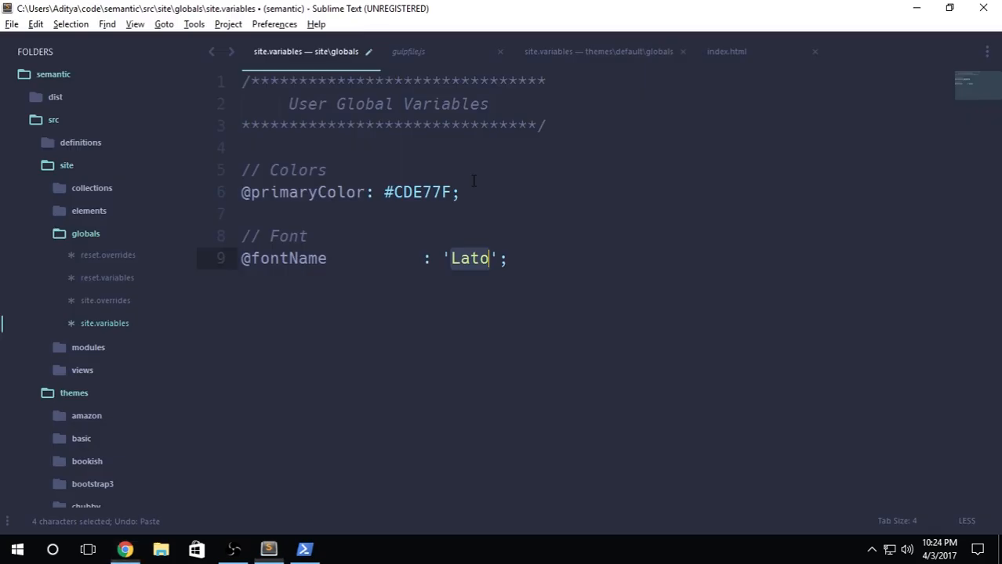
type("Poppins")
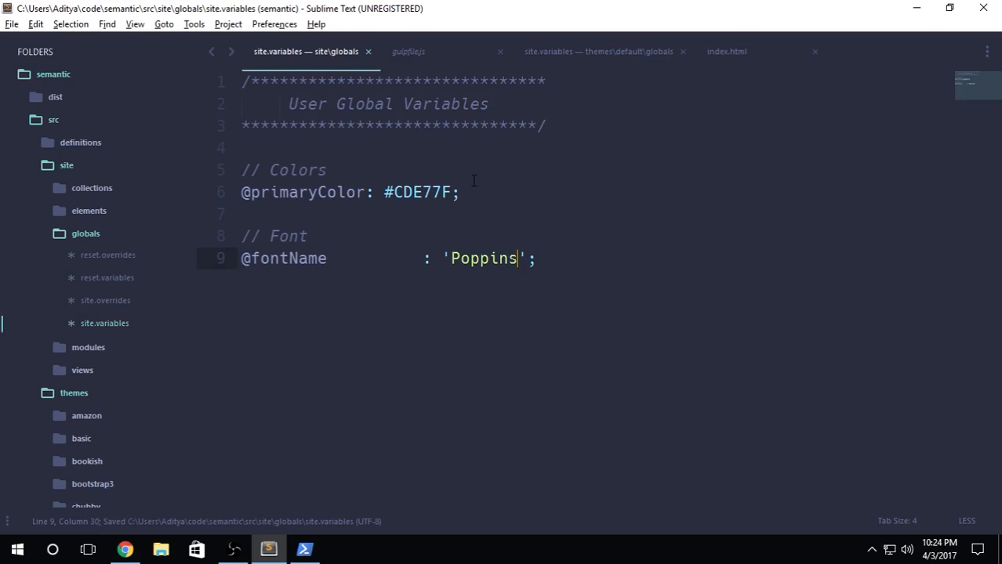
left_click(304, 548)
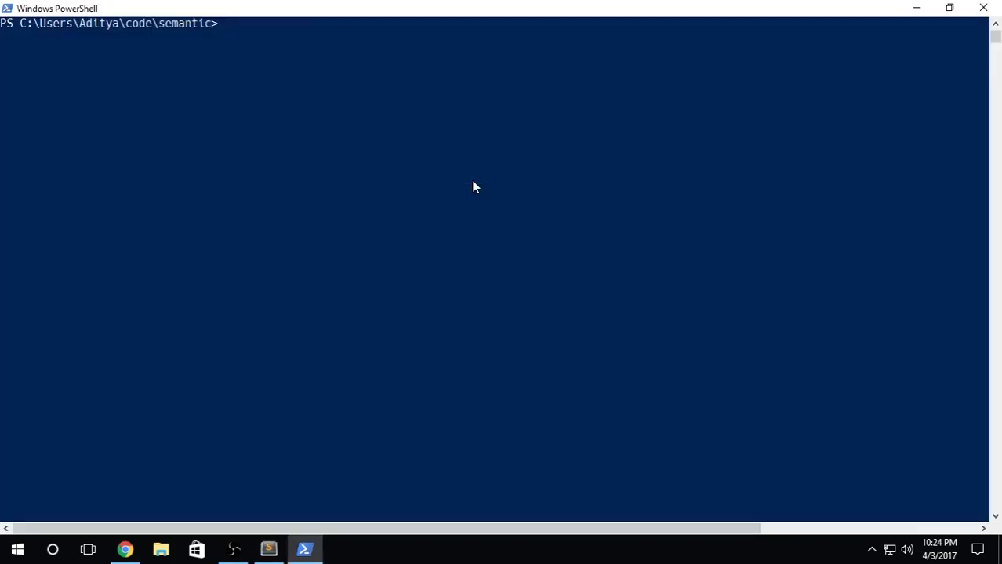
Run 'gulp build-css' in PowerShell to rebuild the Semantic UI CSS
type("npm")
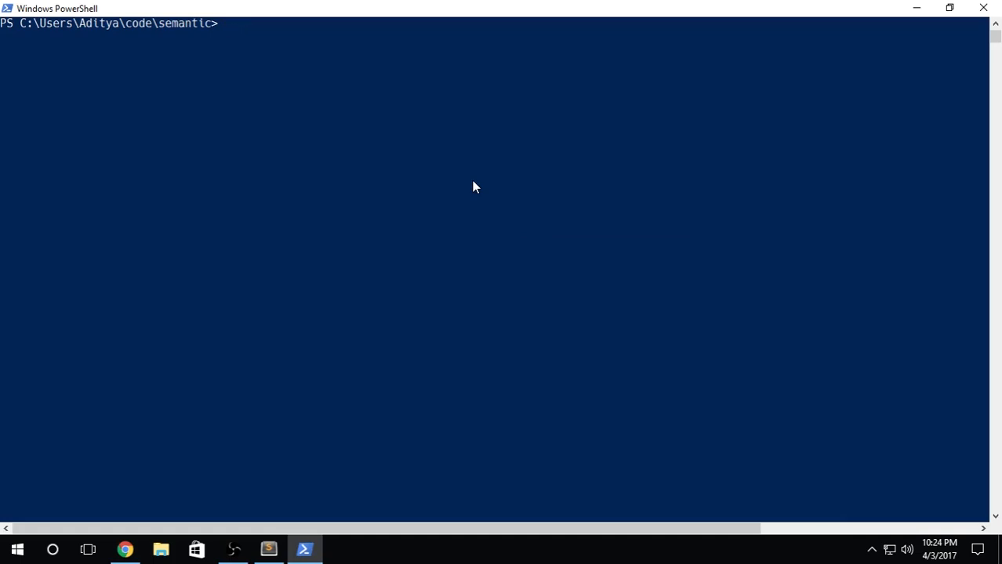
type("gulp")
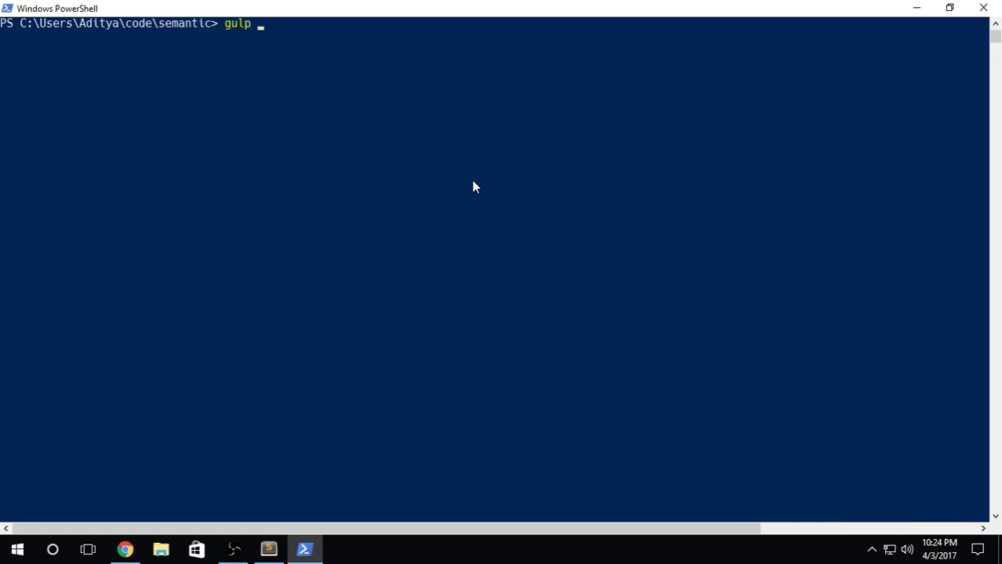
type("build-c")
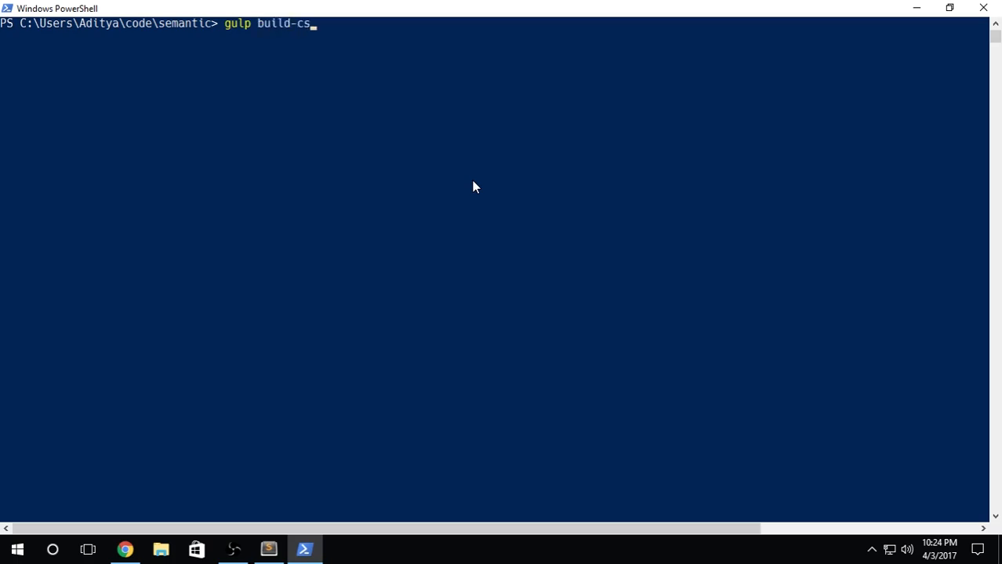
type("s")
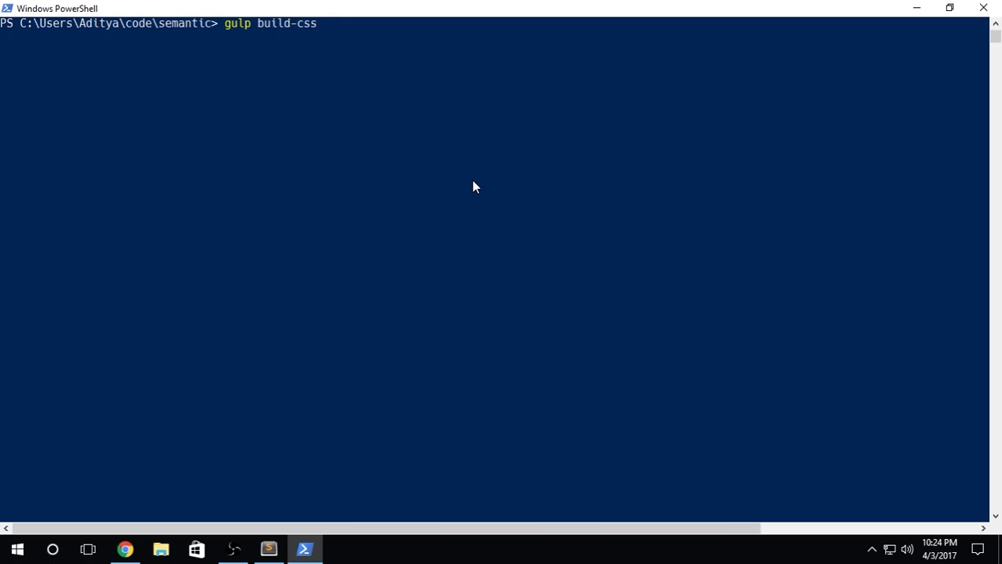
key("Return")
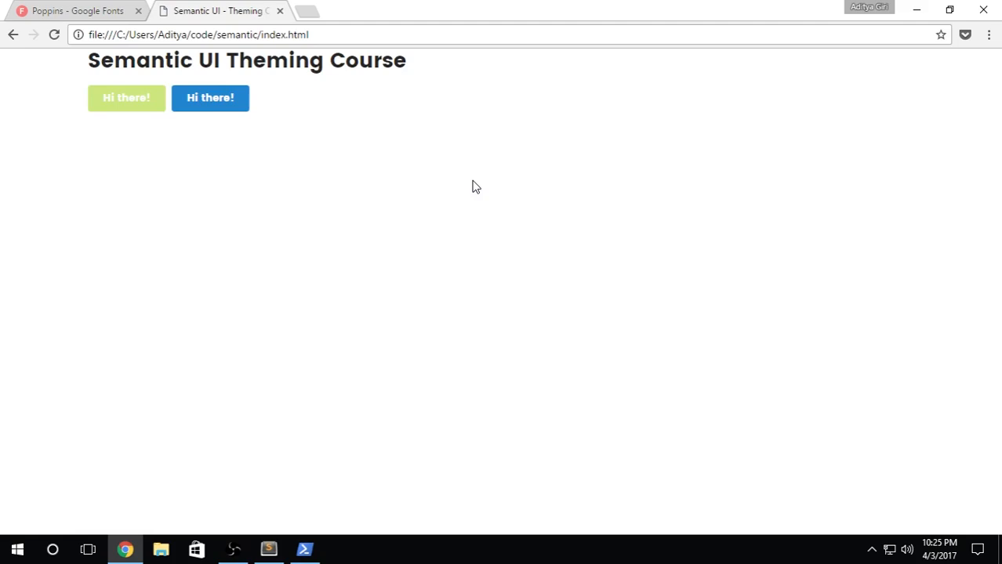
mouse_move(462, 226)
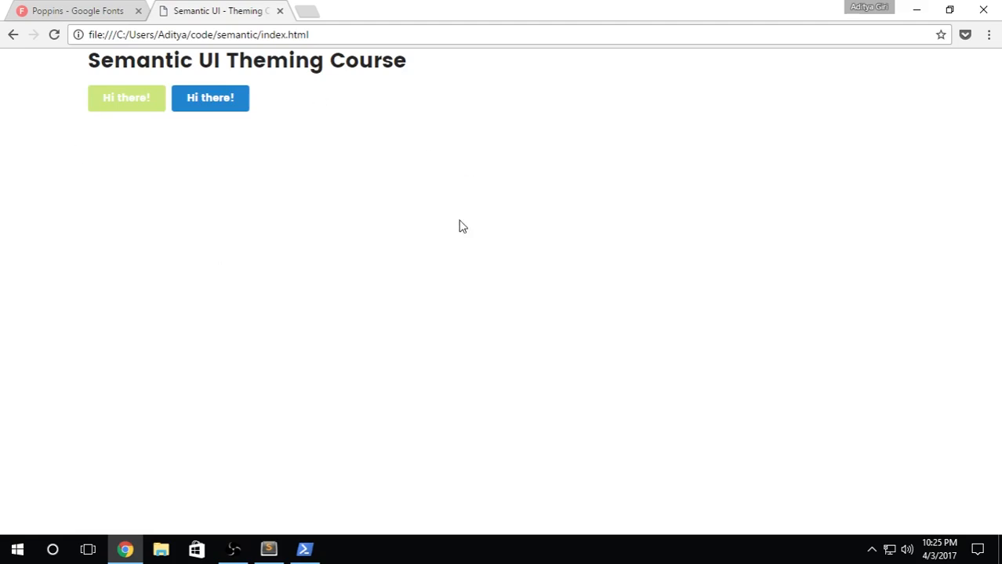
Return from the Poppins test page in Chrome to the site variables in the editor
left_click(75, 10)
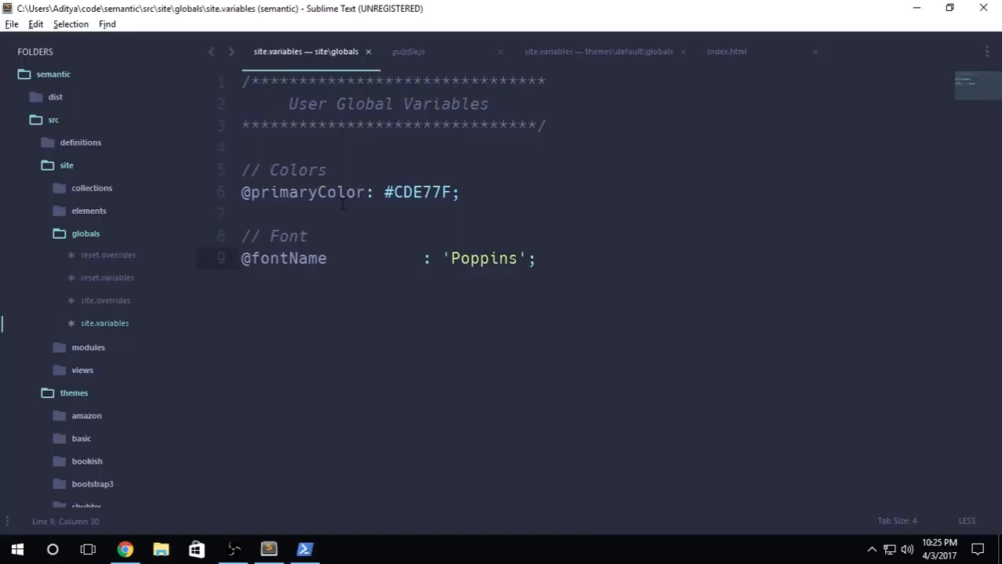
left_click(598, 50)
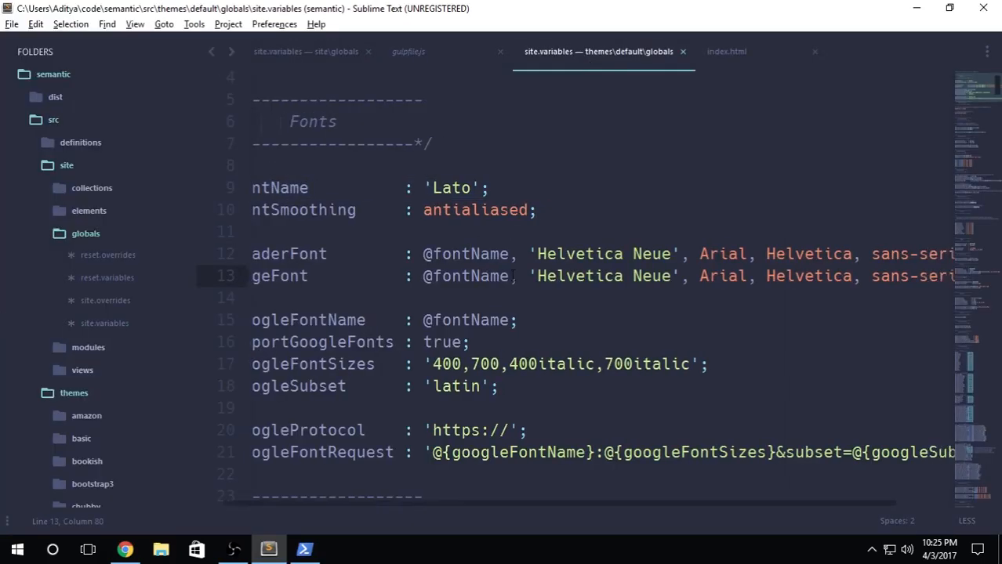
left_click(304, 51)
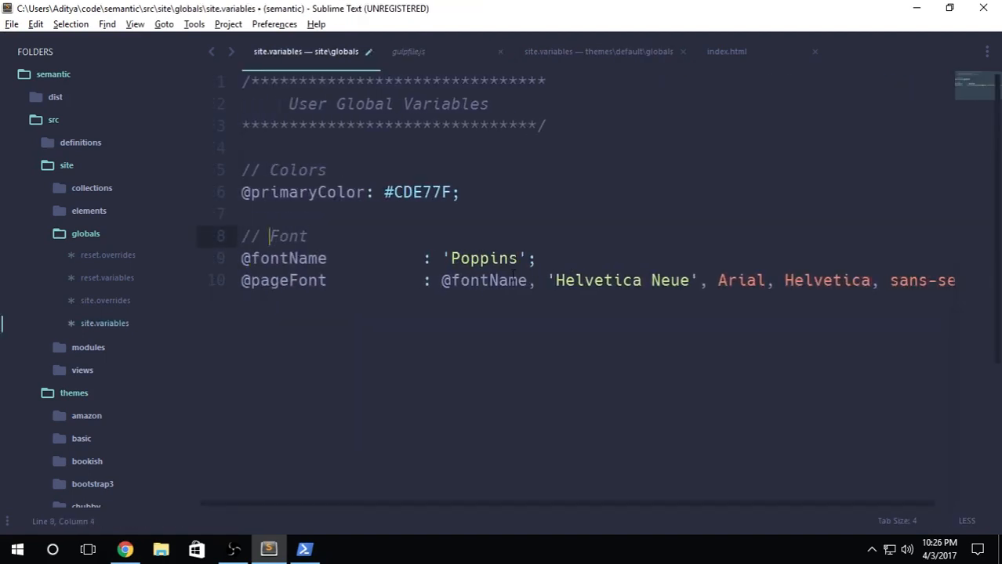
left_click(244, 280)
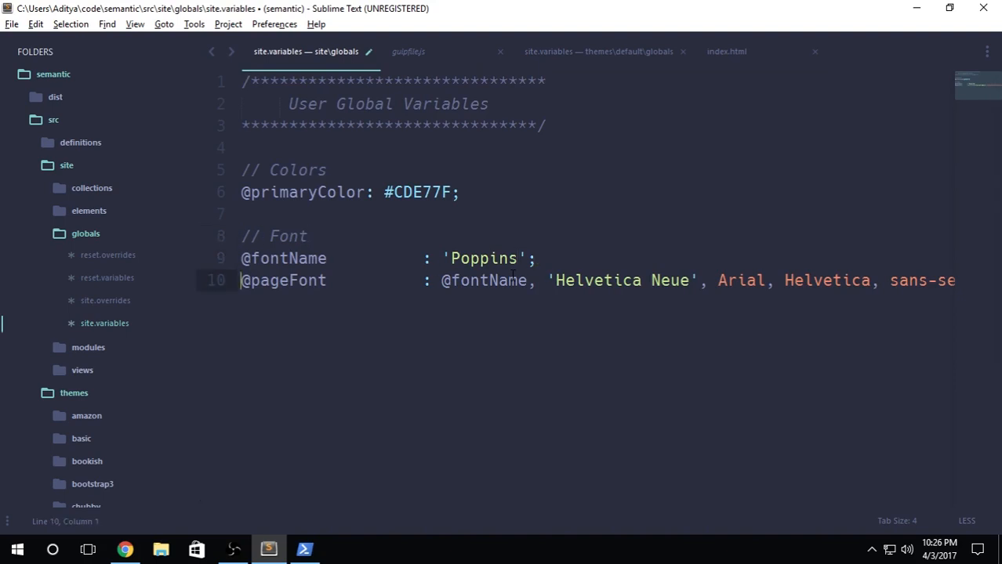
left_click(441, 281)
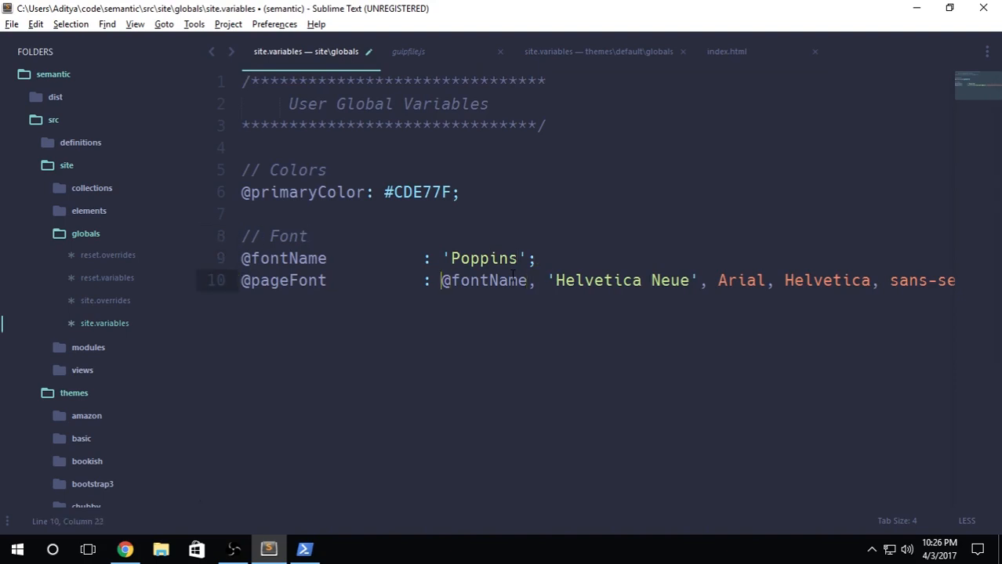
double_click(486, 281)
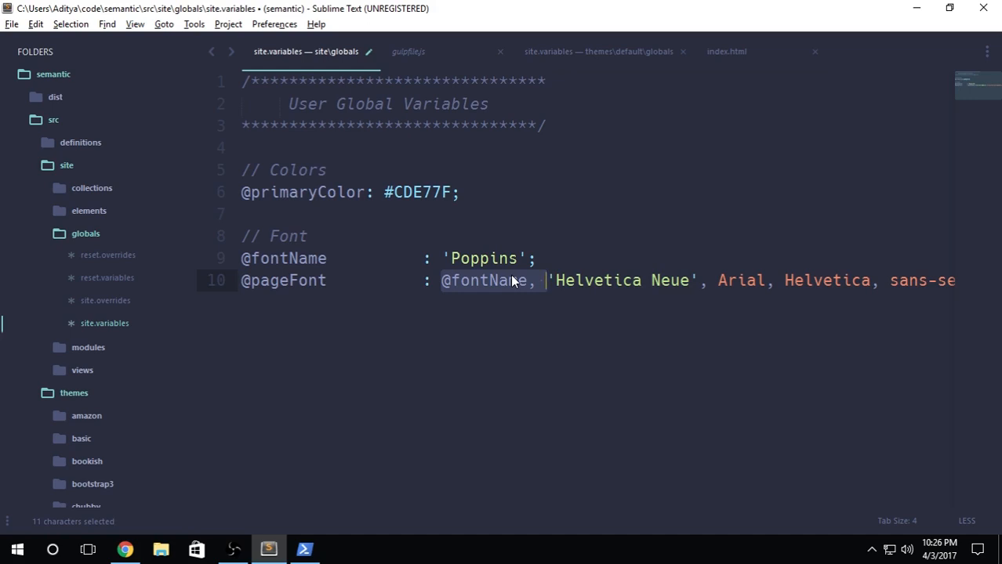
key("Delete")
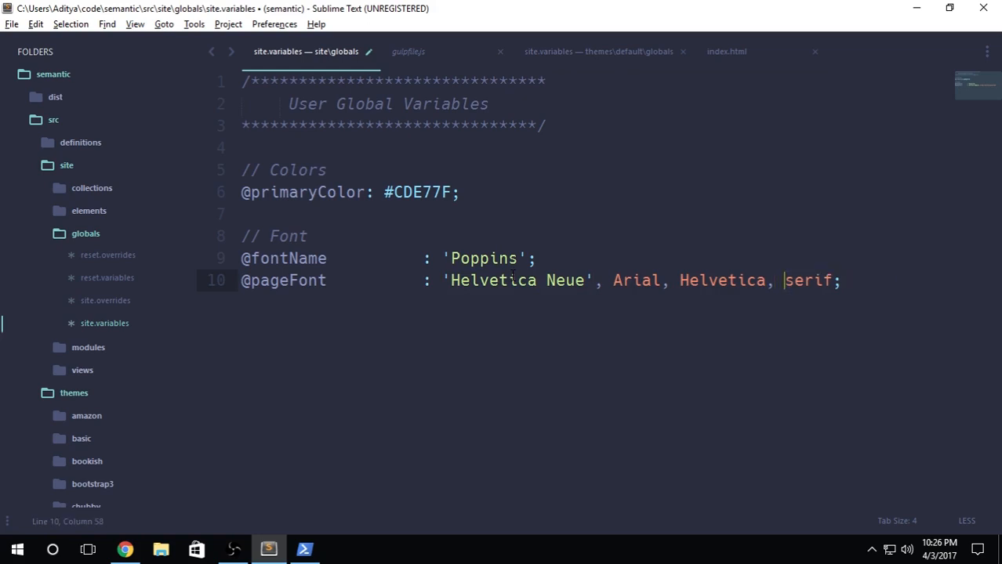
key("Backspace")
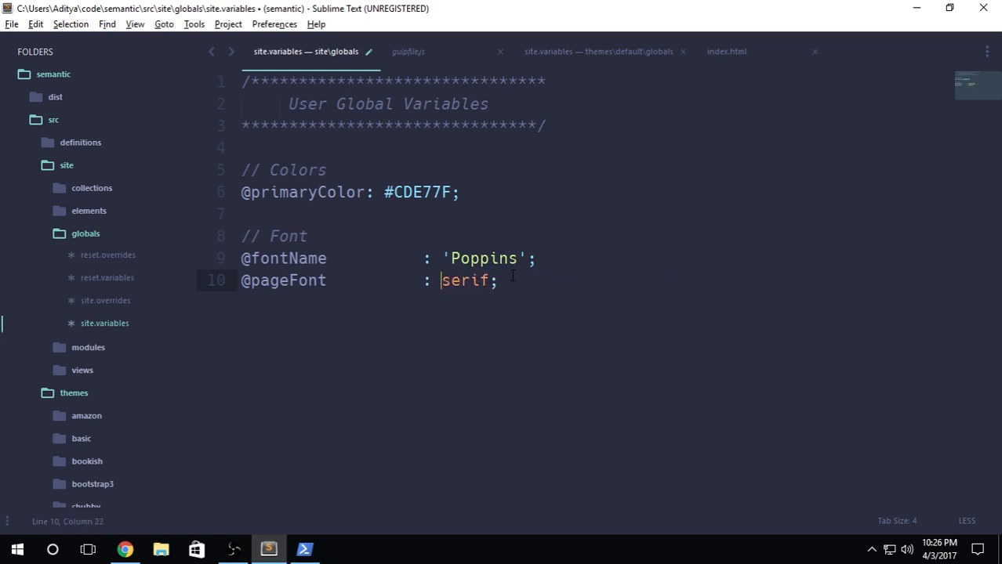
Re-run gulp build-css and check the test page buttons rendering in serif
left_click(304, 549)
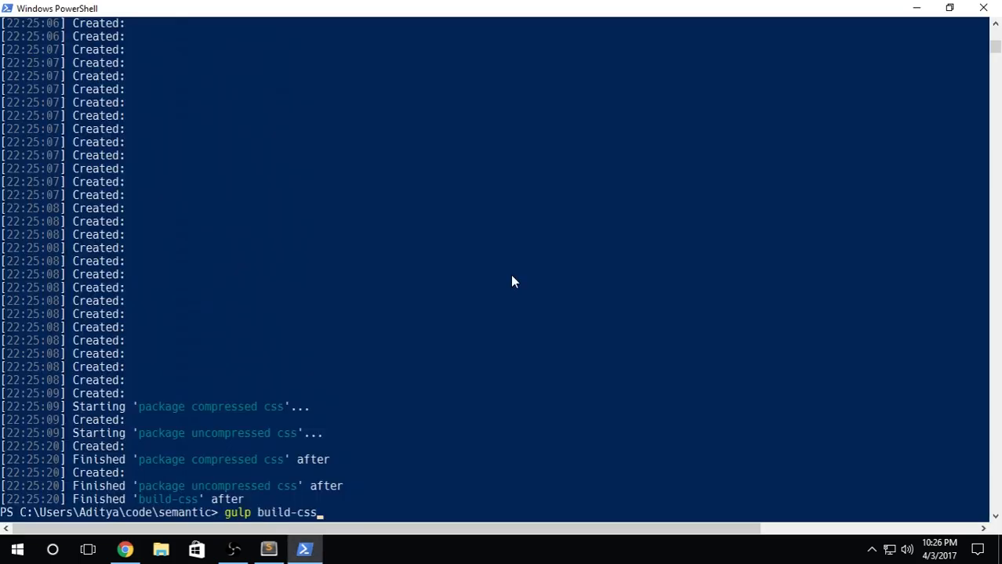
key("Return")
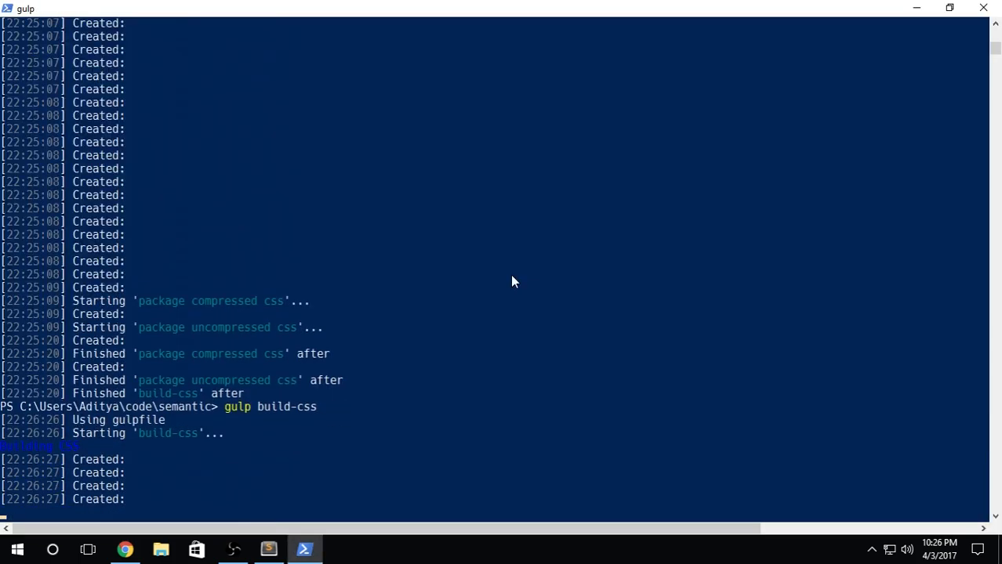
scroll("down", 3)
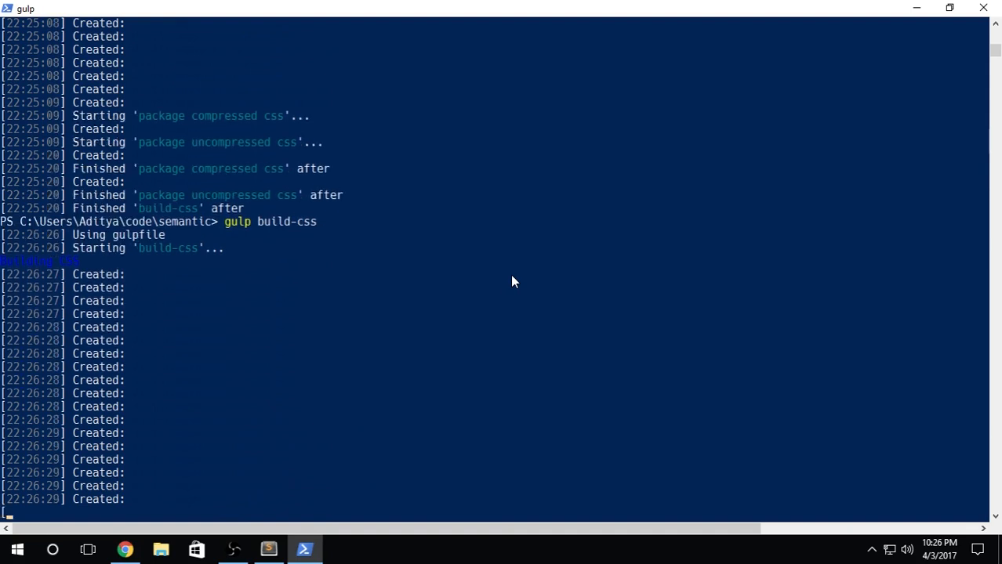
scroll("down", 3)
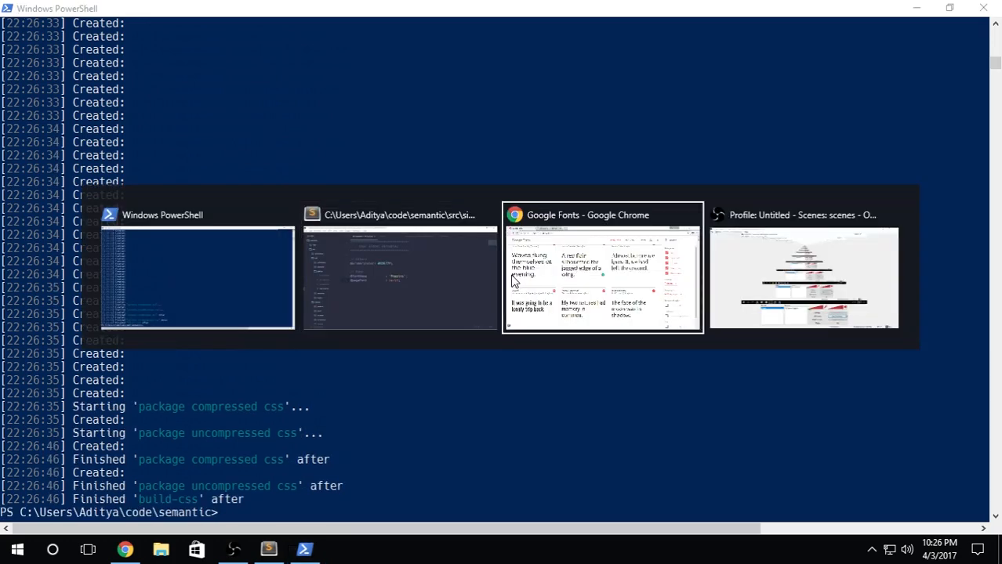
left_click(602, 266)
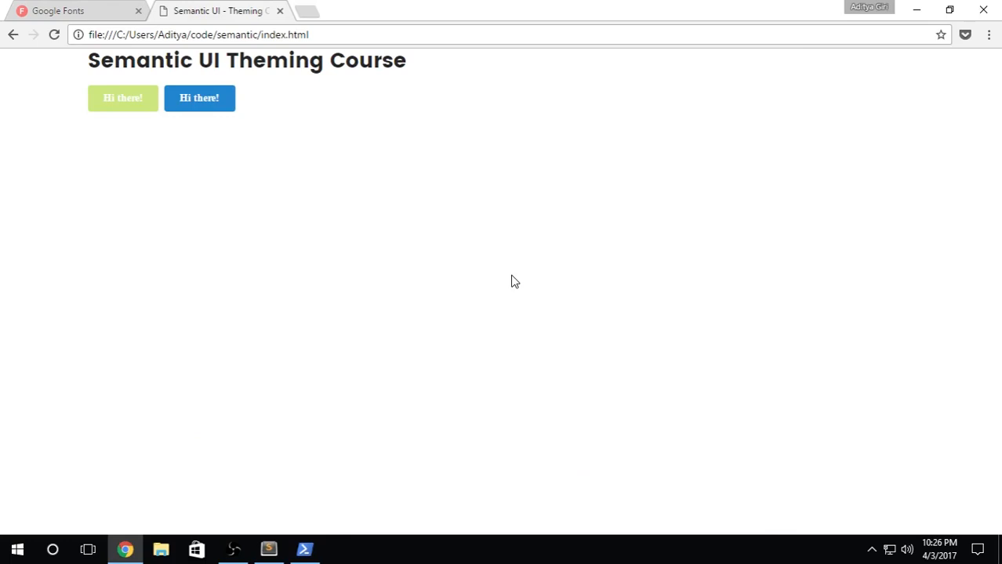
left_click(268, 549)
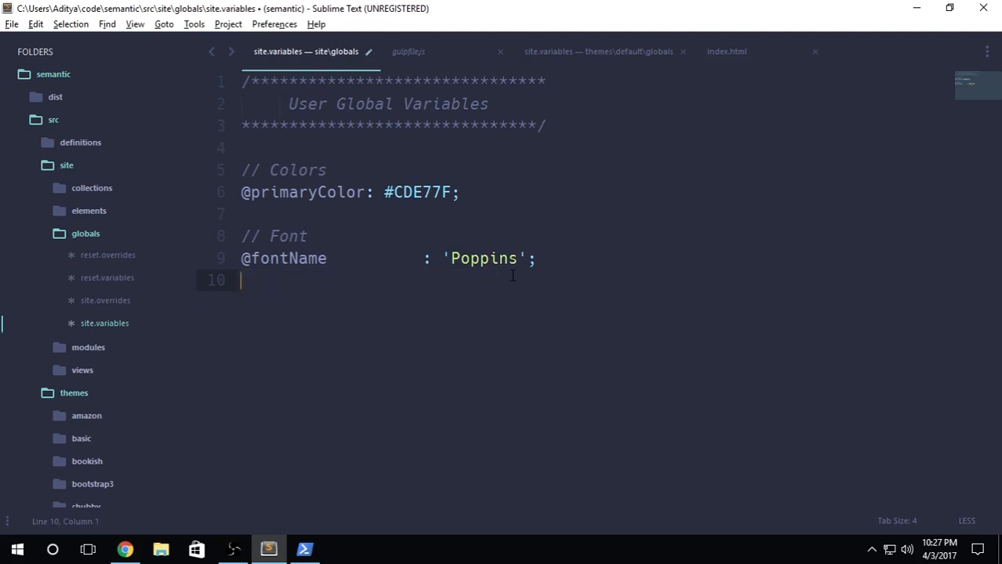
key("ctrl+s")
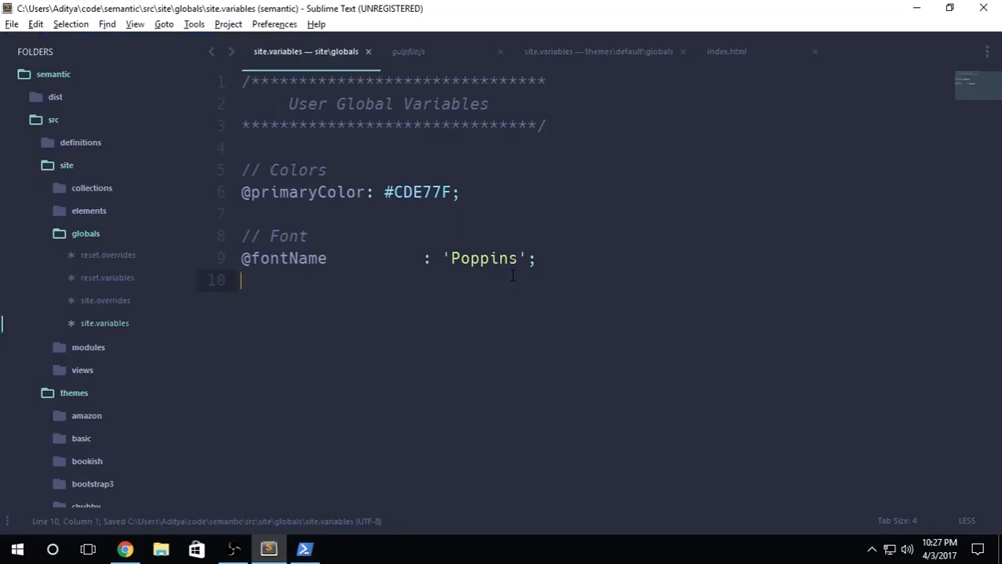
left_click(126, 548)
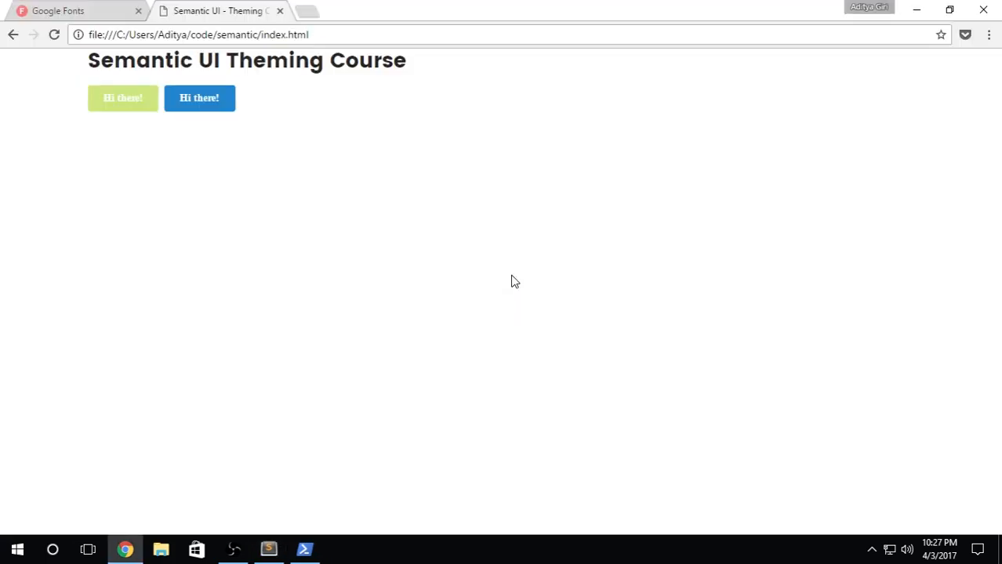